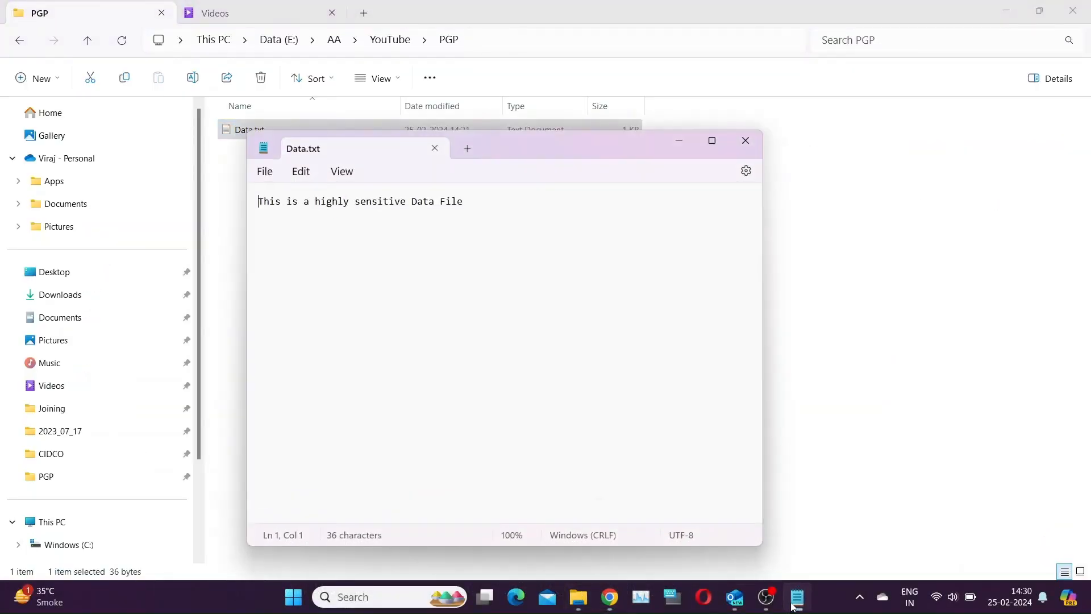
# Return from the Data.txt view to the Chrome tab with the PGP task bot editor.
pyautogui.click(711, 140)
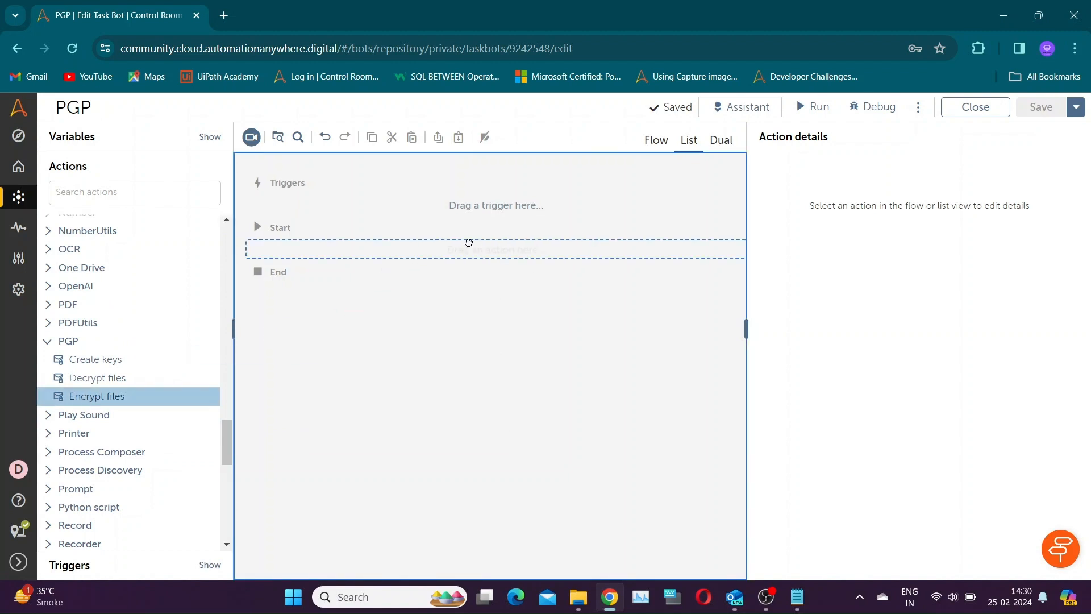
# Add a PGP Encrypt files action using an insecure-string passphrase and the AES256 algorithm.
pyautogui.doubleClick(96, 395)
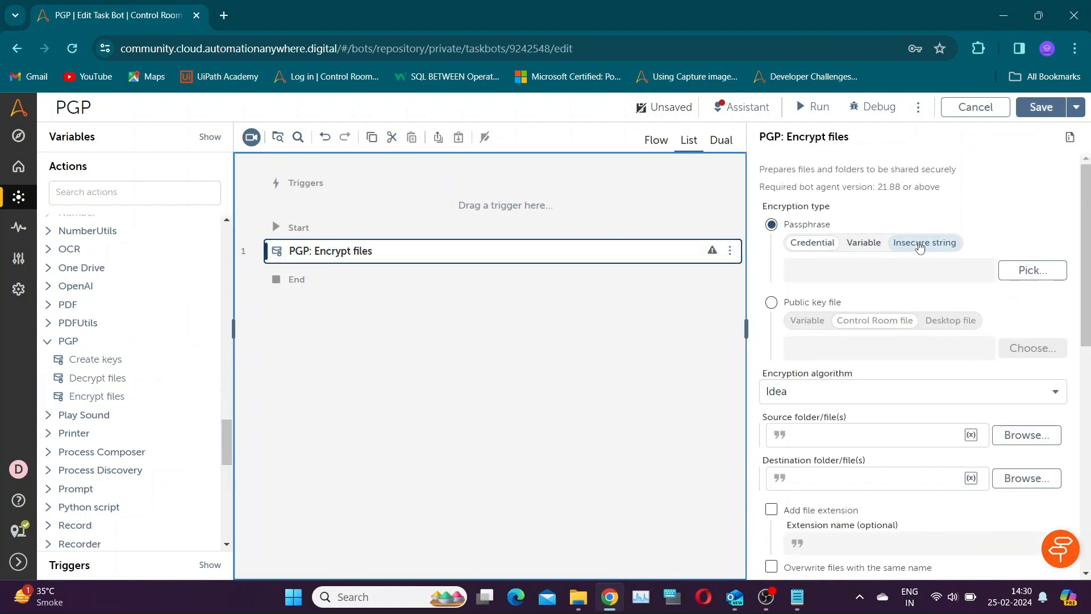
pyautogui.click(771, 302)
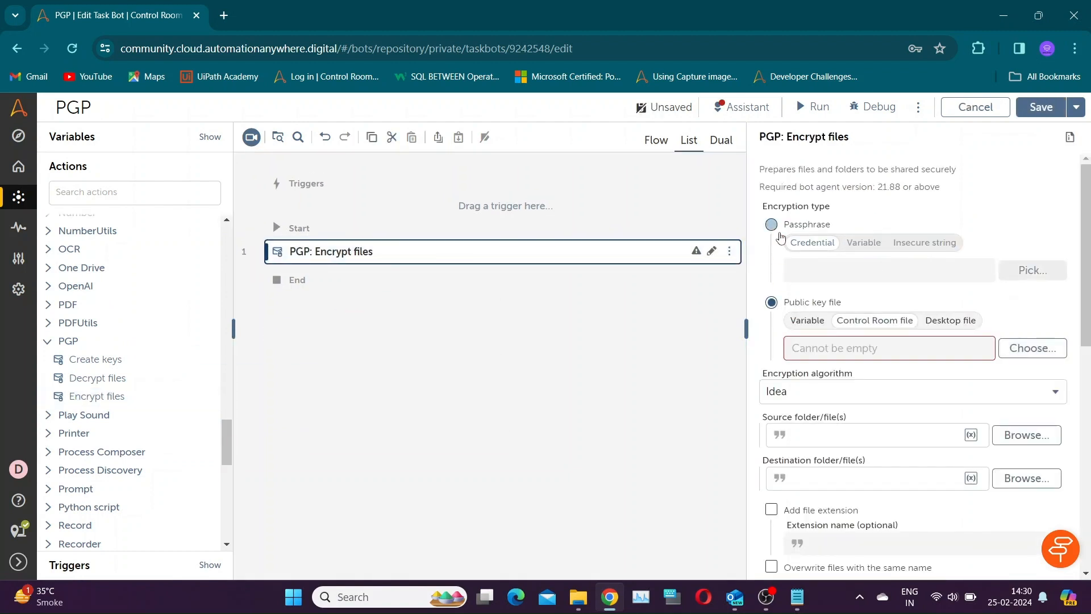
pyautogui.click(770, 224)
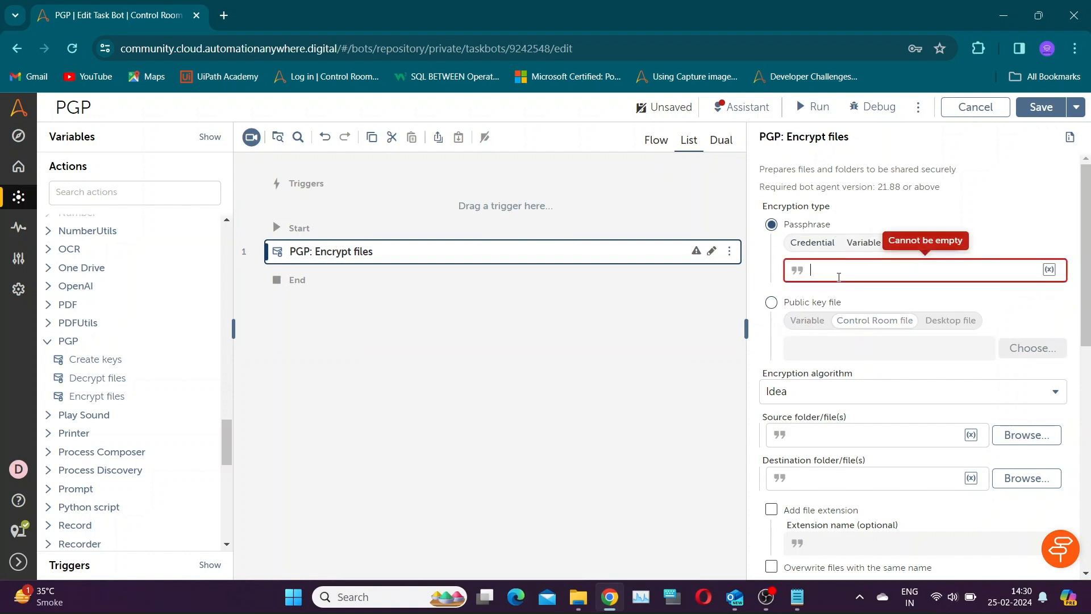
pyautogui.write('Password')
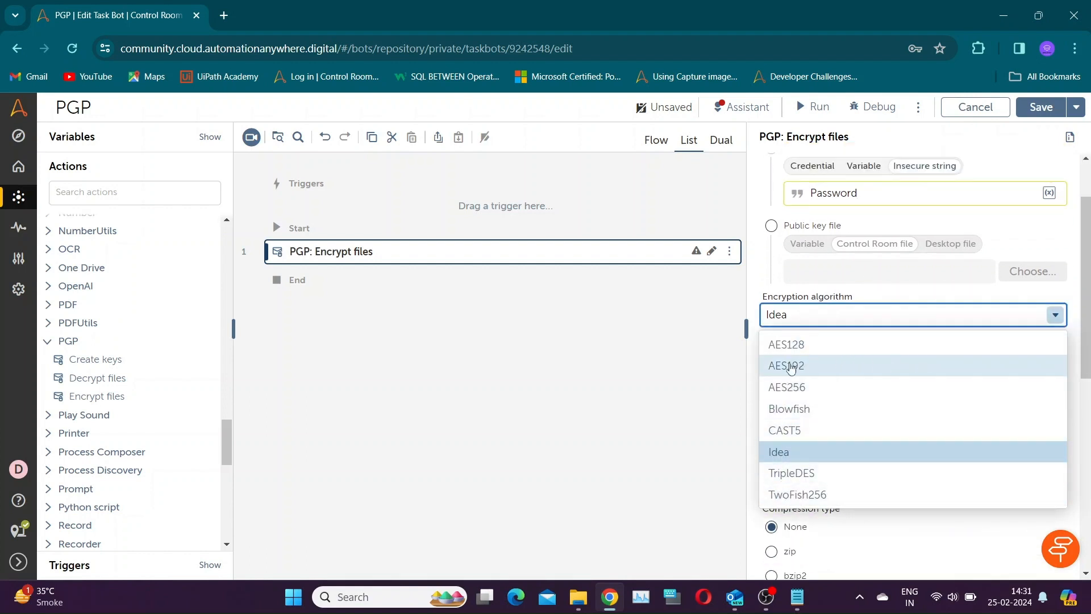
pyautogui.click(786, 387)
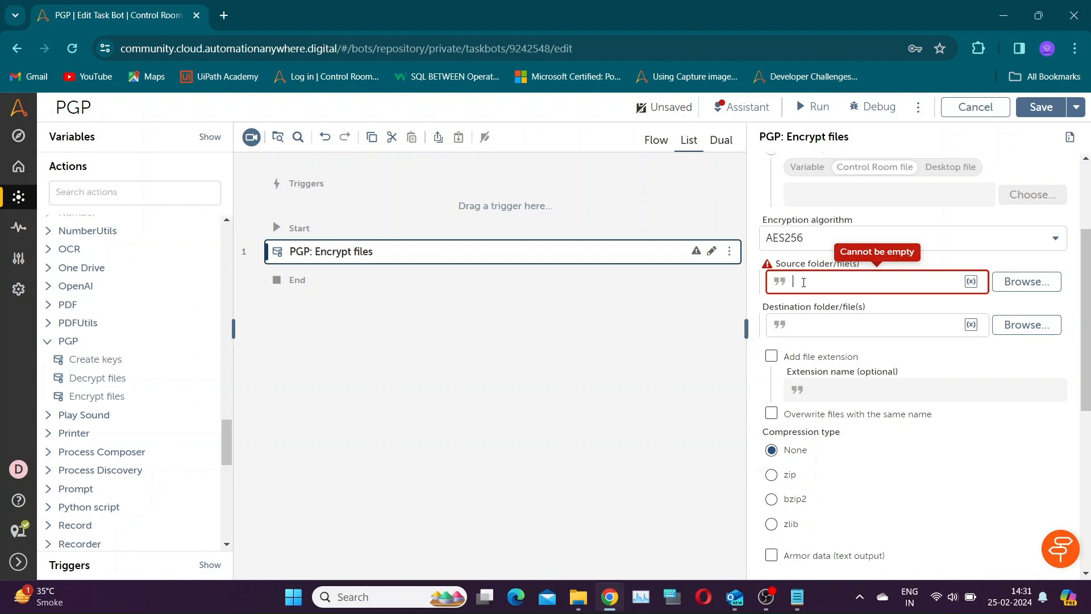
# Encrypt E:\AA\YouTube\PGP\Data.txt into DataEncrypted.txt with overwrite on, then save the bot.
pyautogui.write('E:\\AA\\YouTube\\PGP\\Data.txt')
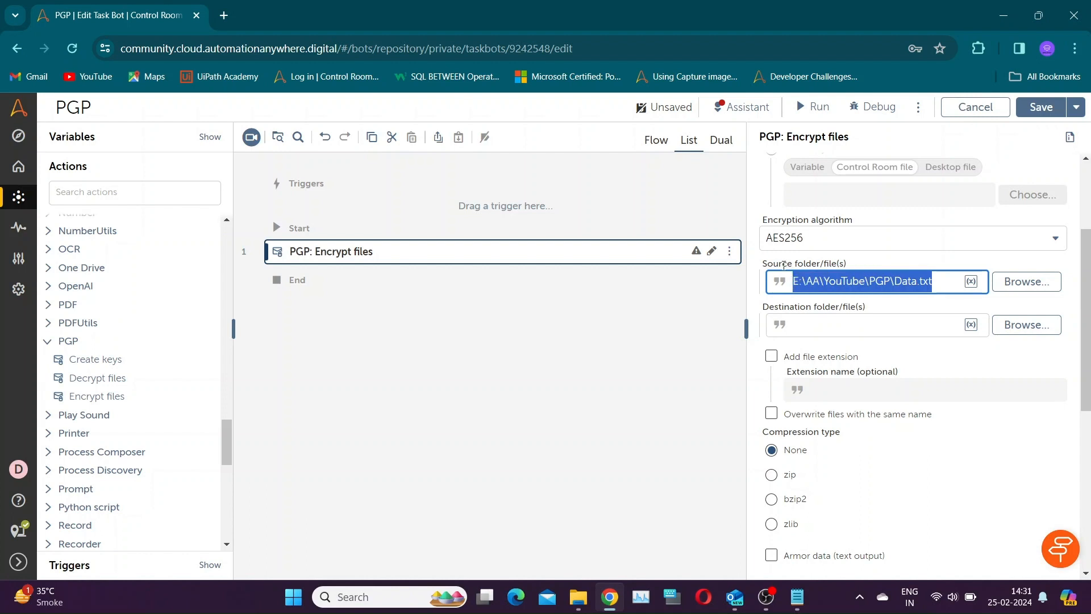
pyautogui.click(873, 324)
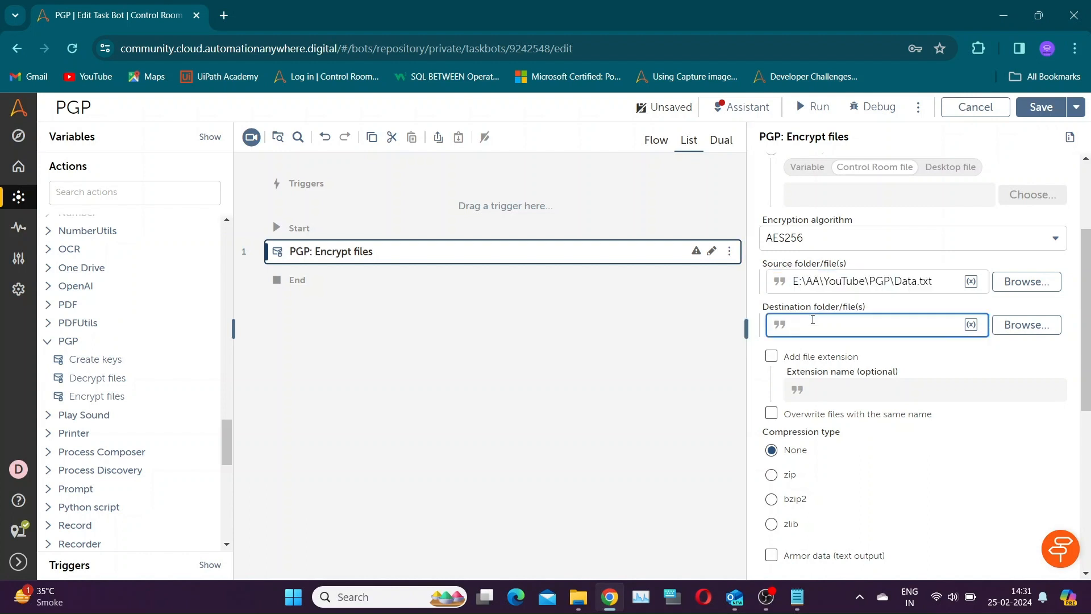
pyautogui.write('E:\\AA\\YouTube\\PGP\\Data.txt')
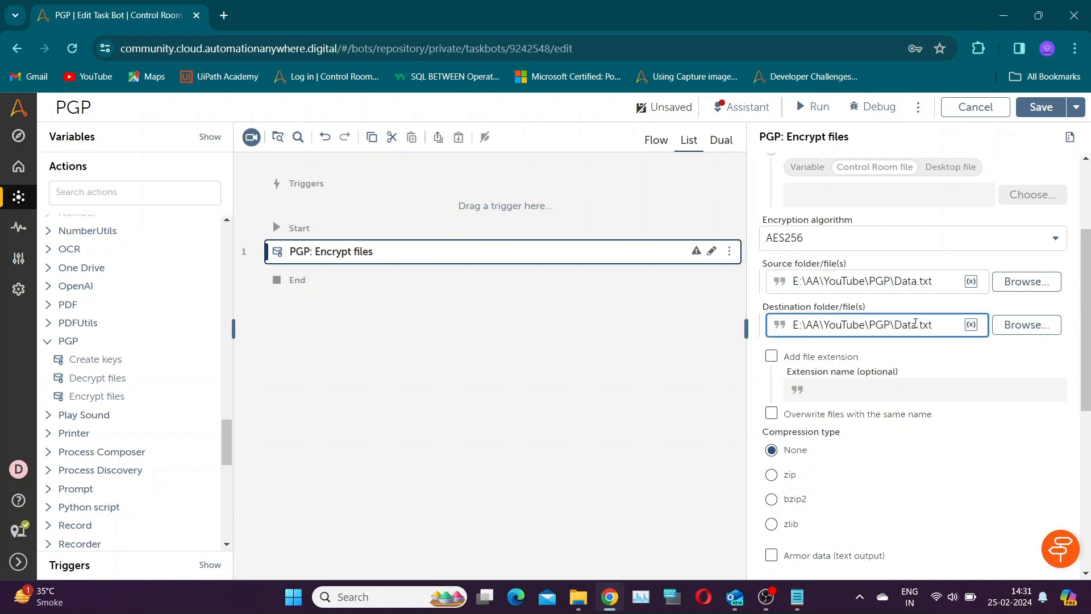
pyautogui.write('Encrypted')
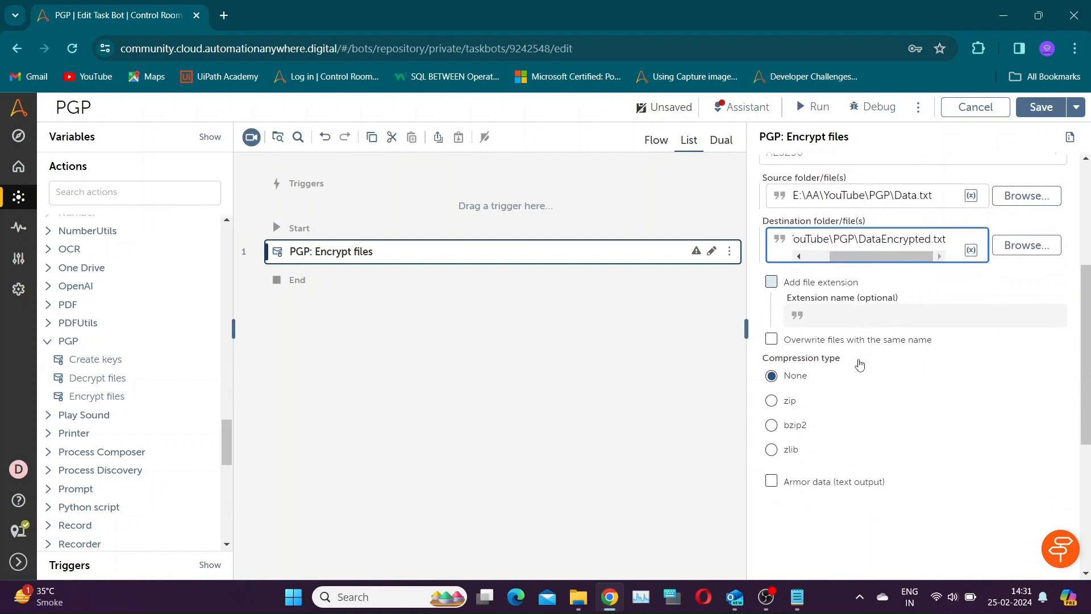
pyautogui.click(770, 339)
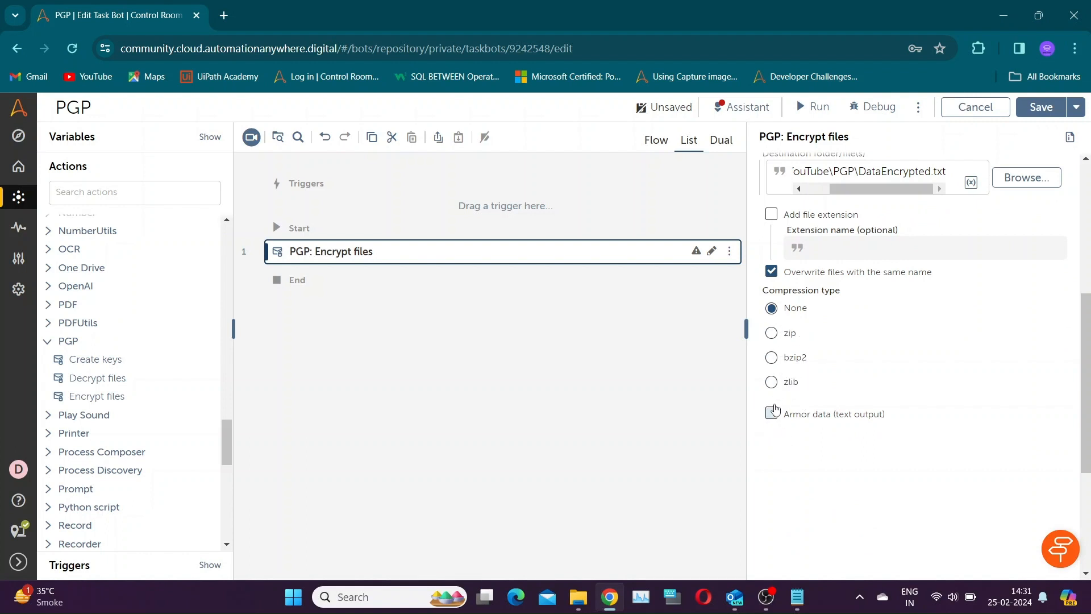
pyautogui.click(1041, 107)
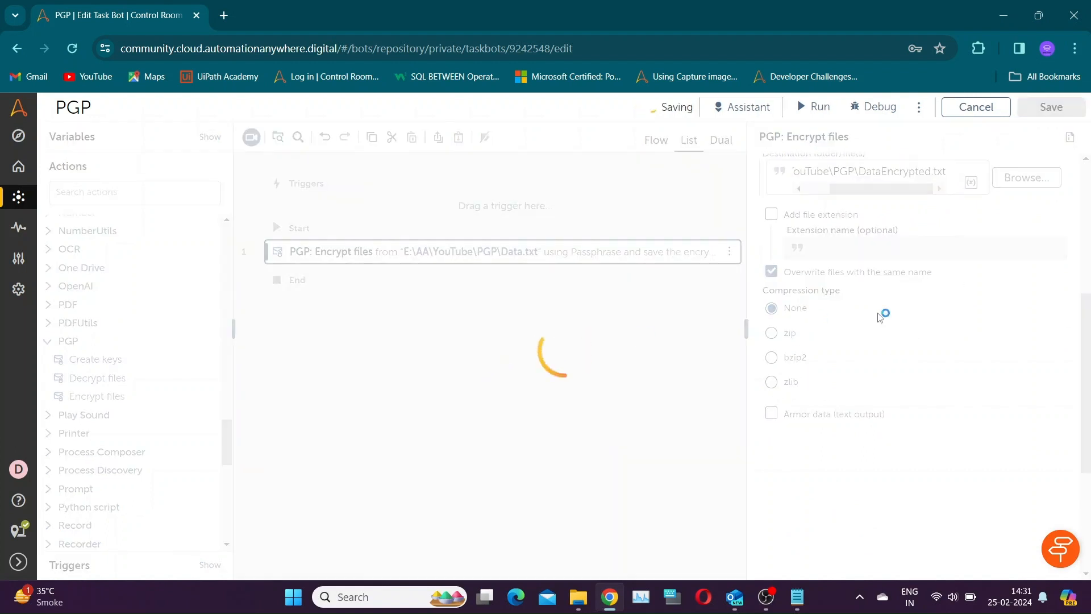
# Run the bot, view DataEncrypted.txt's binary ciphertext in Notepad, and return to the editor.
pyautogui.click(812, 107)
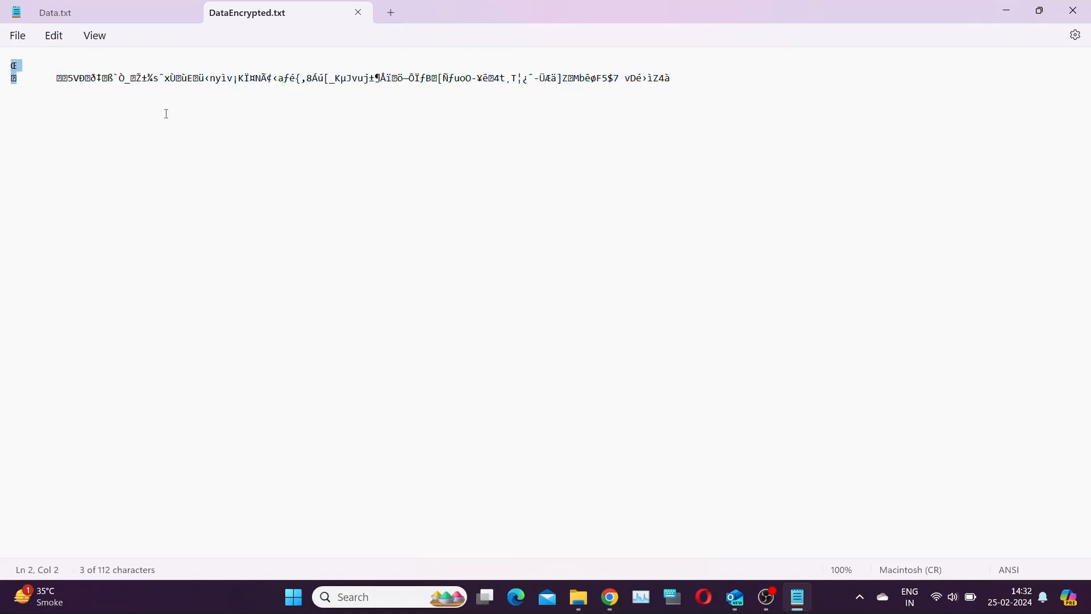
pyautogui.click(55, 13)
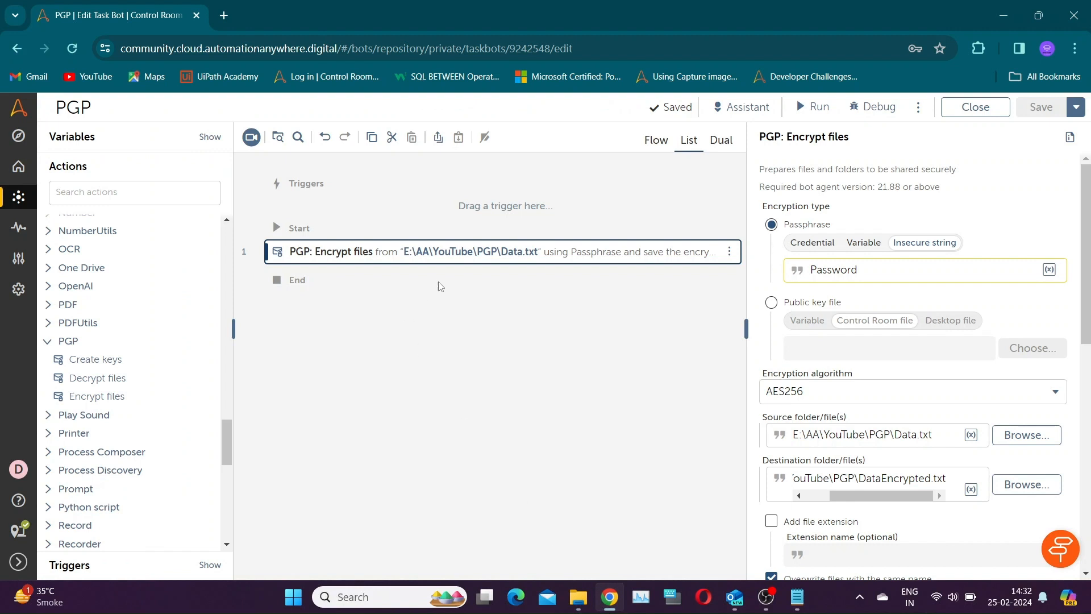
# Enable Armor data (text output) on Encrypt files, save the bot and run it again.
pyautogui.scroll(-3)
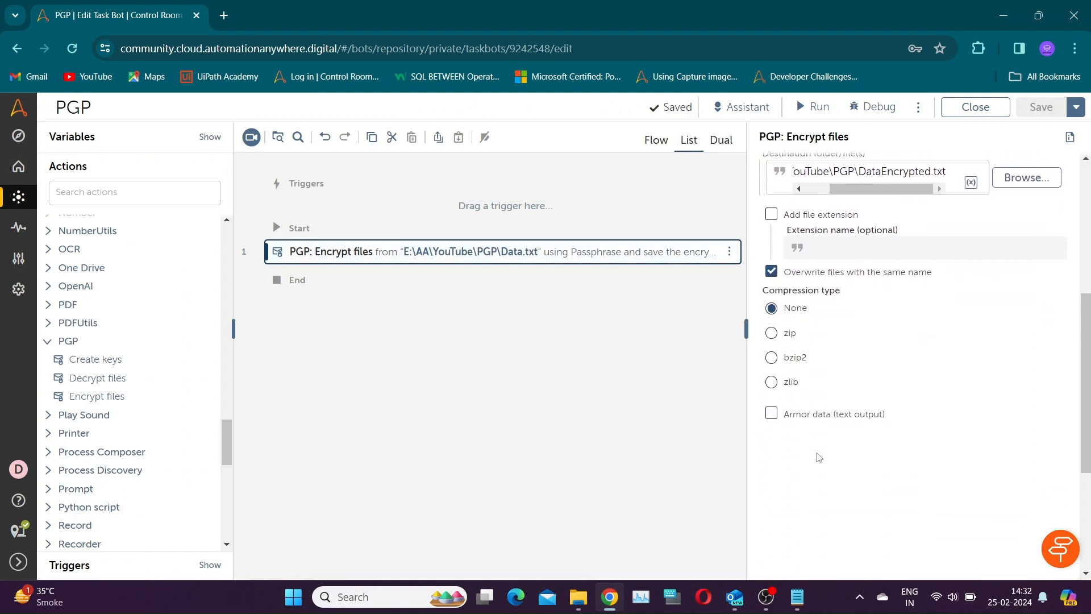
pyautogui.click(771, 414)
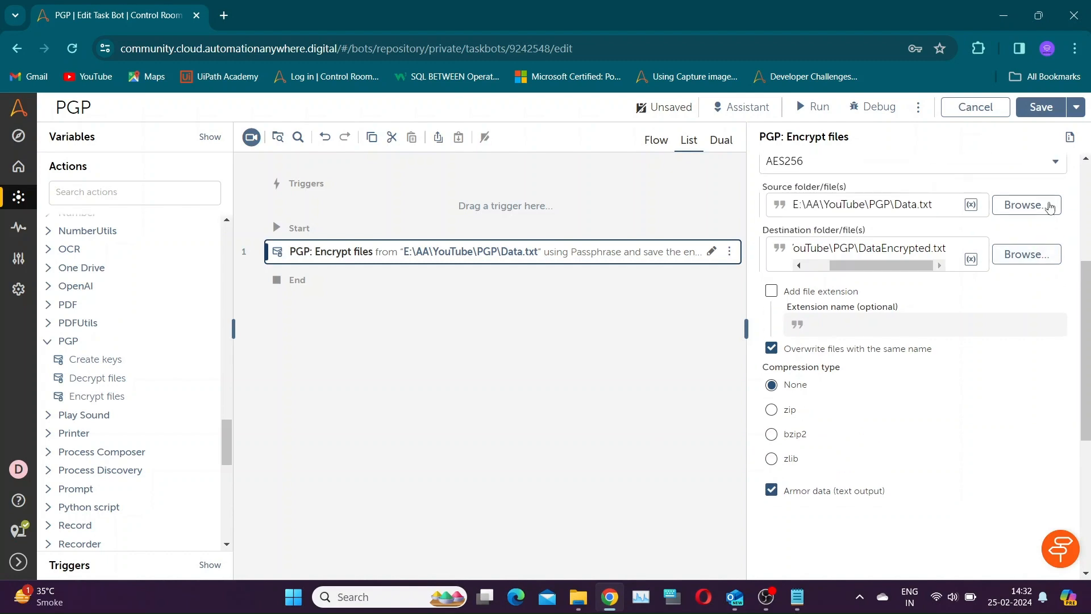
pyautogui.click(1040, 107)
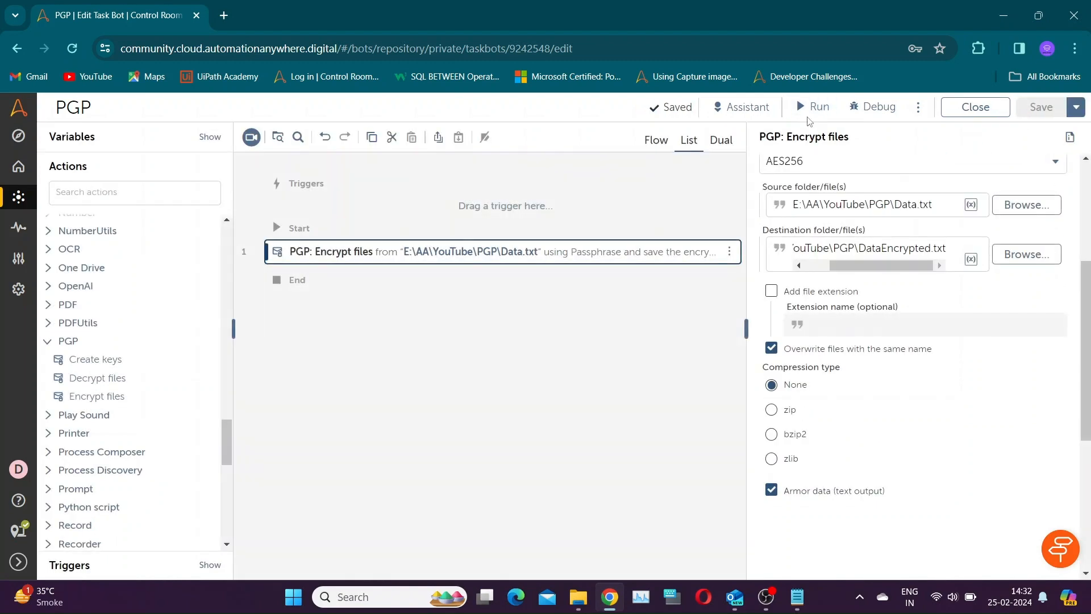
pyautogui.click(811, 107)
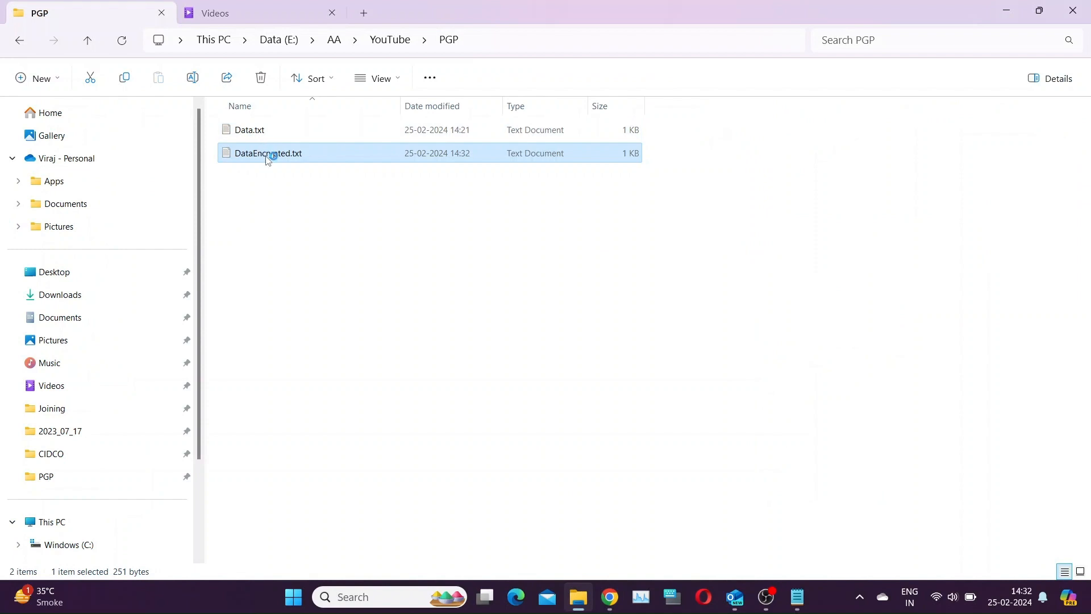
# Open DataEncrypted.txt to see the armored PGP message block, then return to the editor.
pyautogui.doubleClick(269, 153)
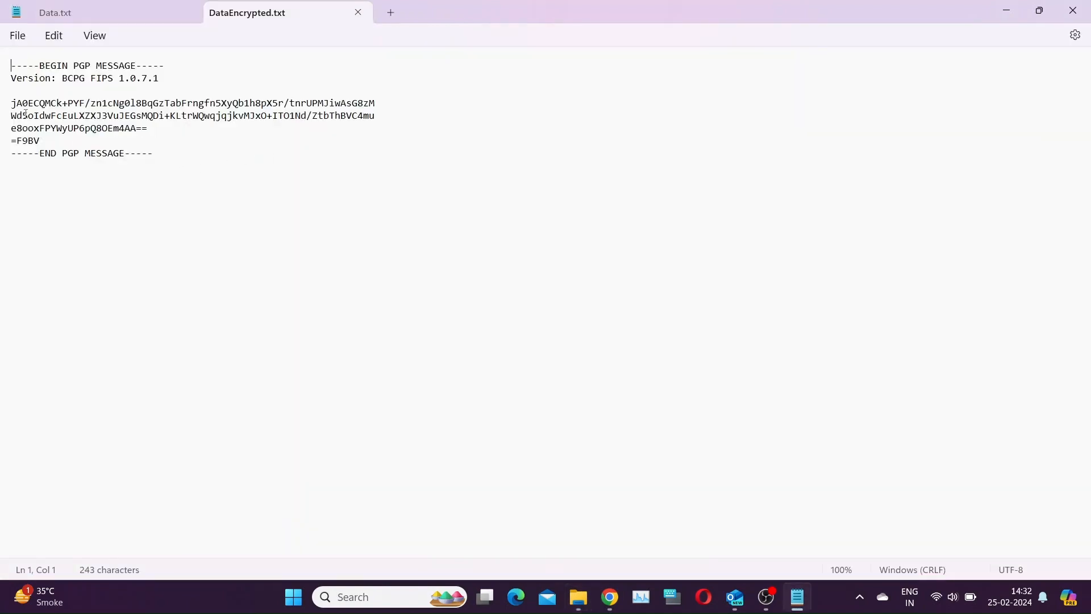
pyautogui.moveTo(10, 103); pyautogui.dragTo(45, 154)
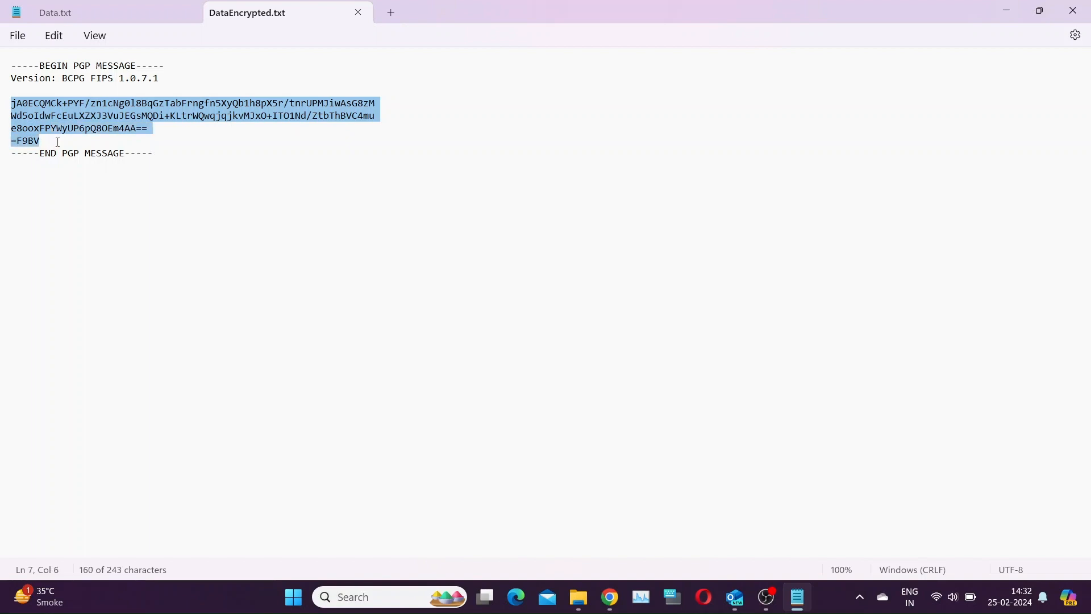
pyautogui.moveTo(213, 119)
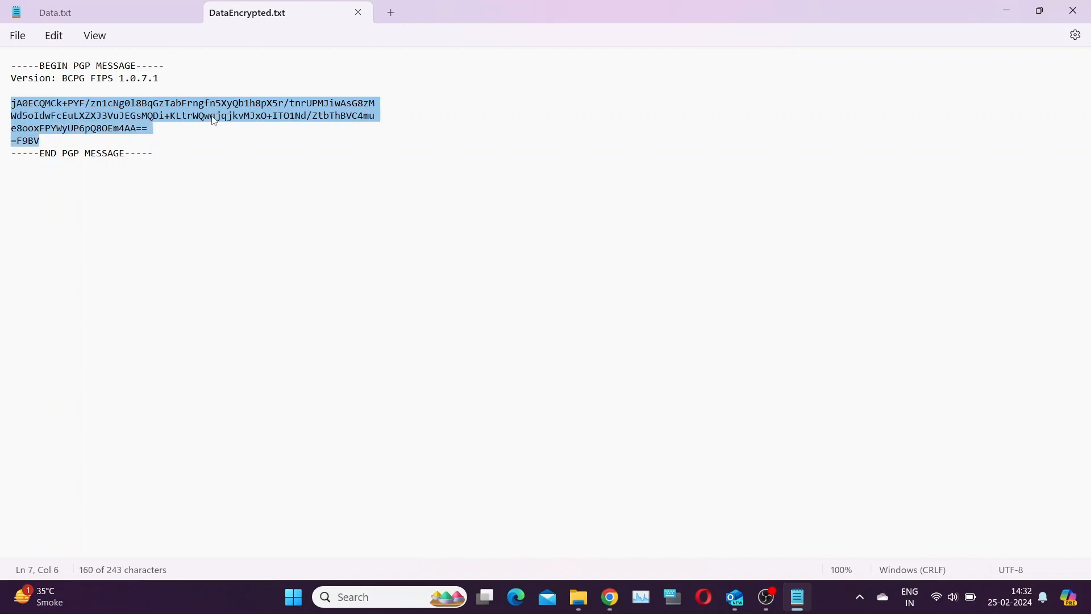
pyautogui.click(577, 597)
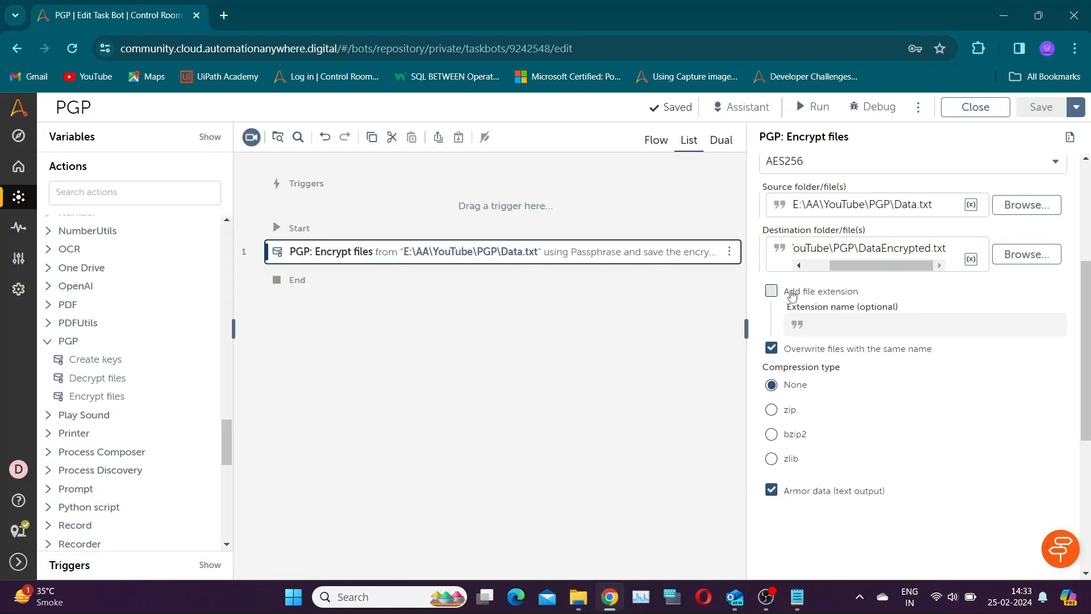
pyautogui.moveTo(96, 378)
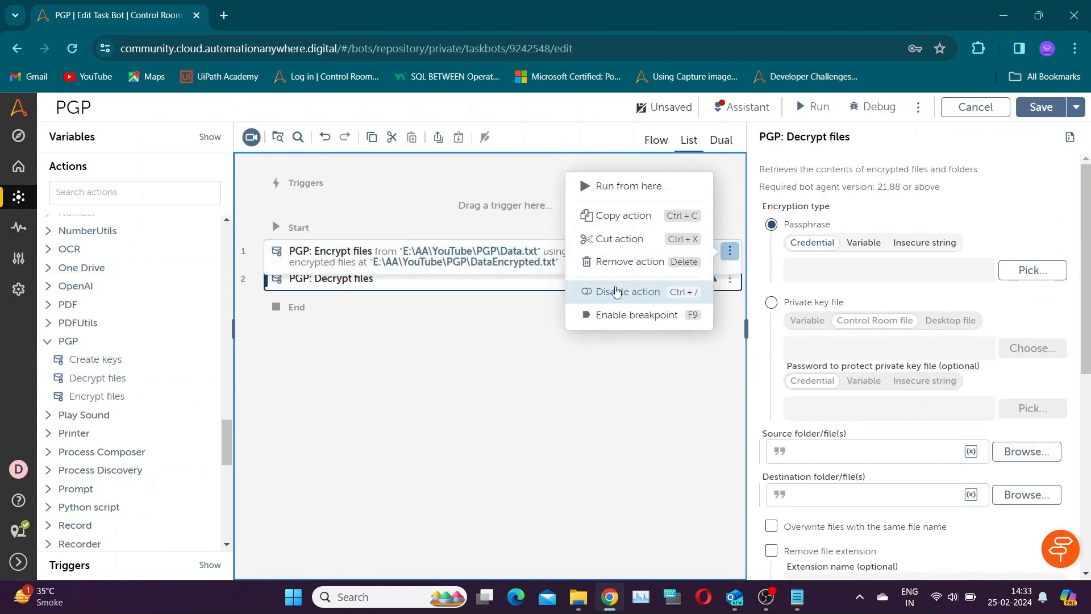
# Set the Decrypt files step to use an insecure-string passphrase 'Password'.
pyautogui.click(628, 291)
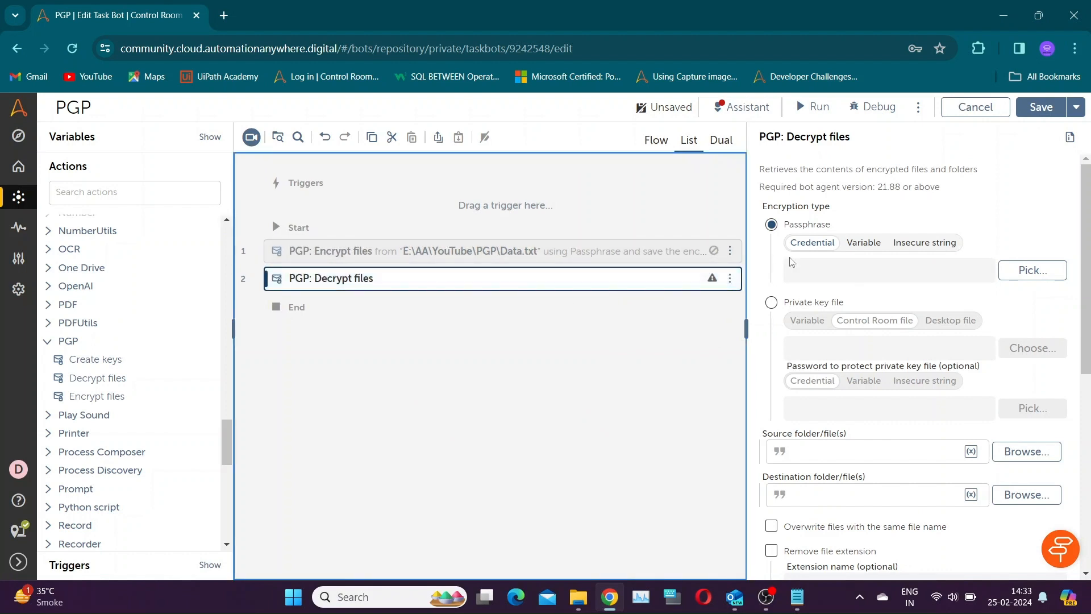
pyautogui.moveTo(894, 300)
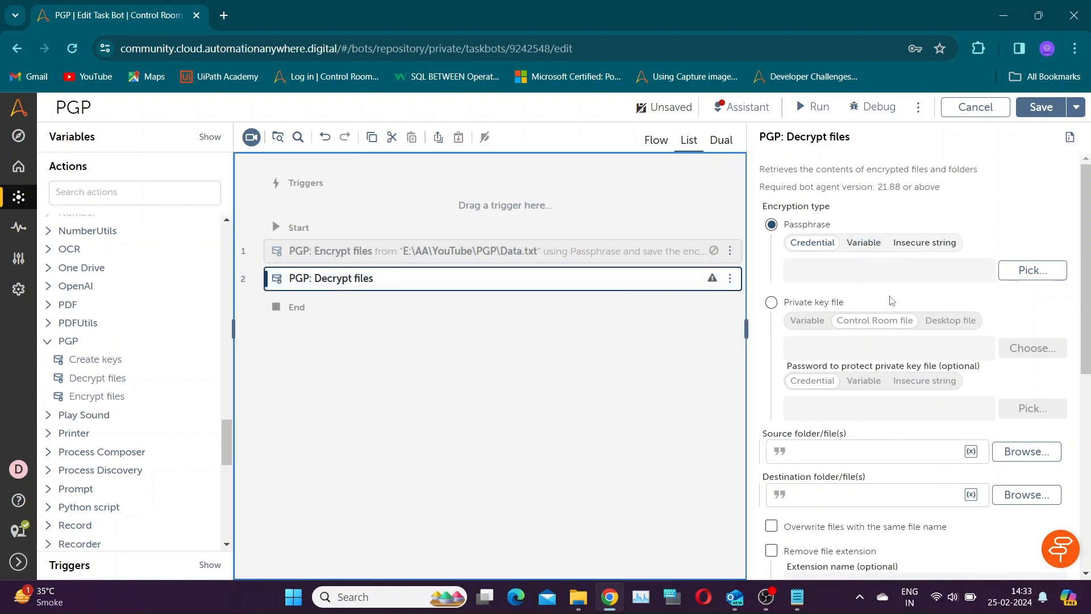
pyautogui.click(924, 242)
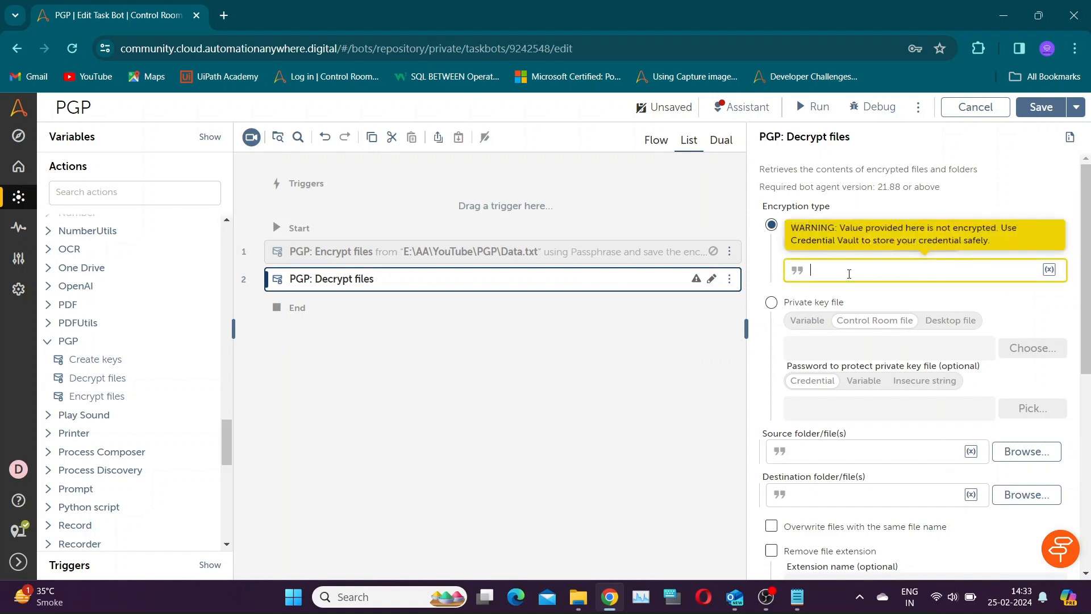
pyautogui.write('Password')
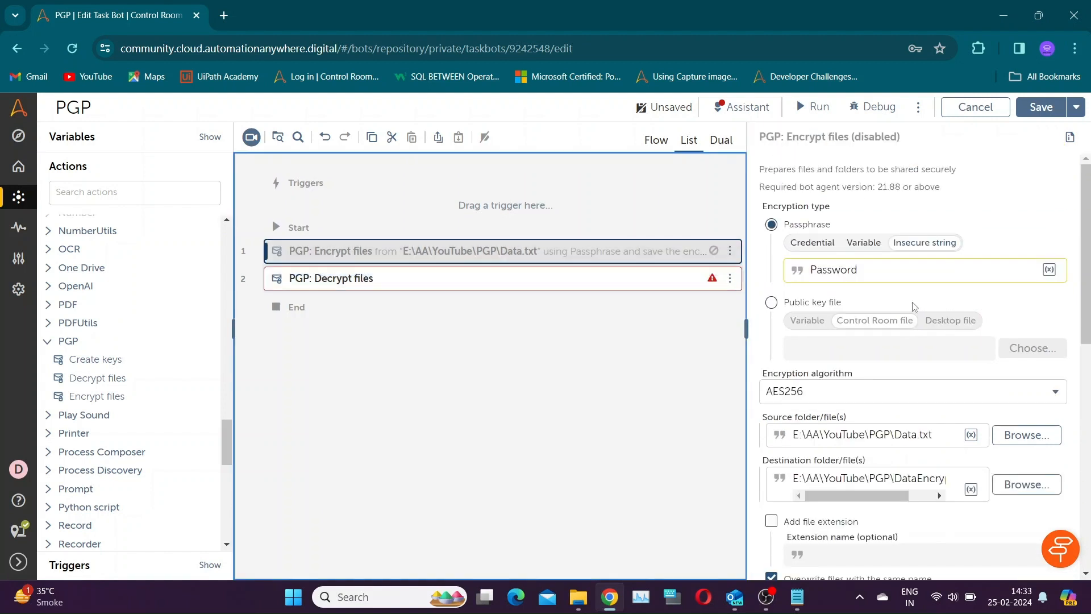
pyautogui.scroll(-3)
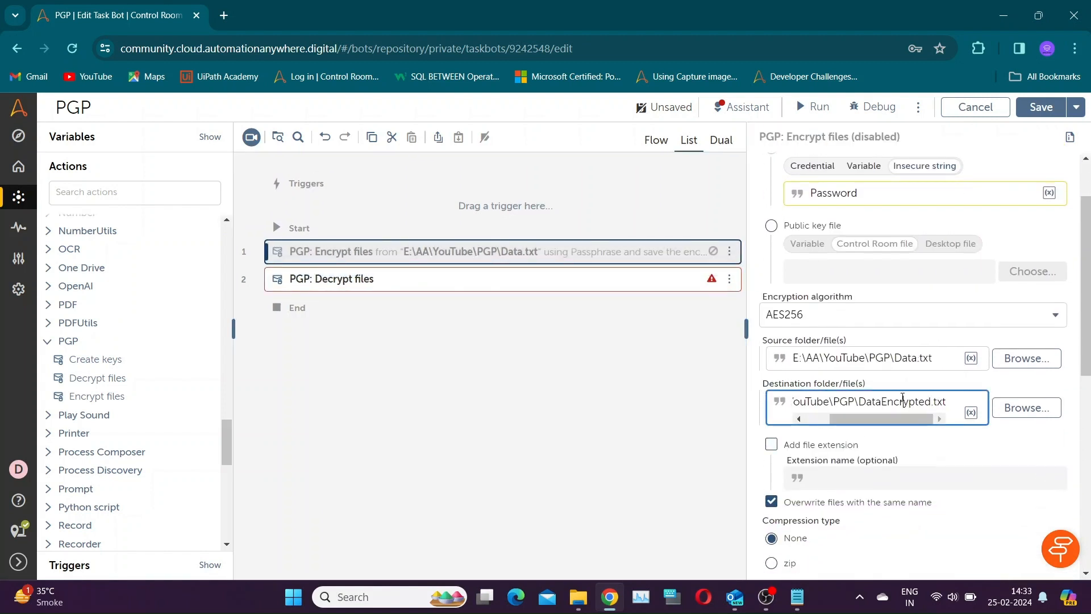
# Decrypt DataEncrypted.txt into DataDecrypted.txt with overwrite existing files enabled.
pyautogui.tripleClick(869, 401)
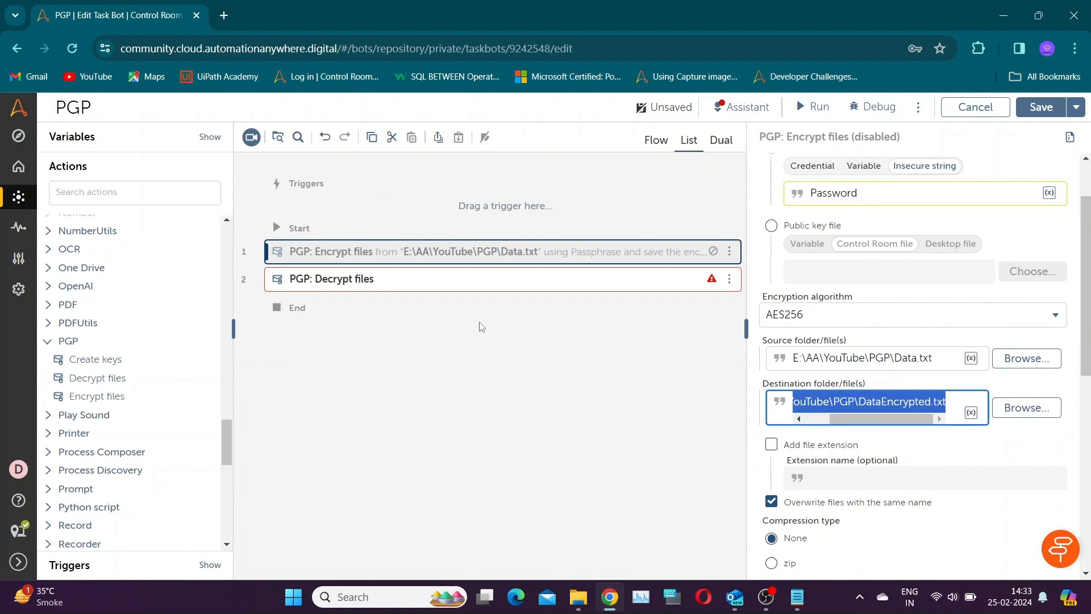
pyautogui.click(333, 279)
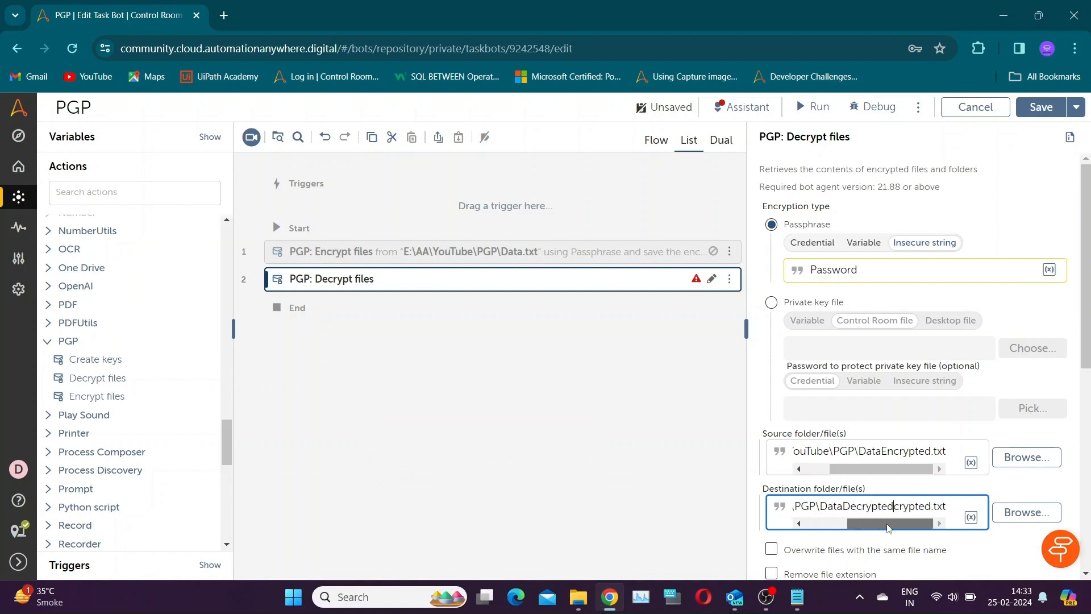
pyautogui.scroll(-3)
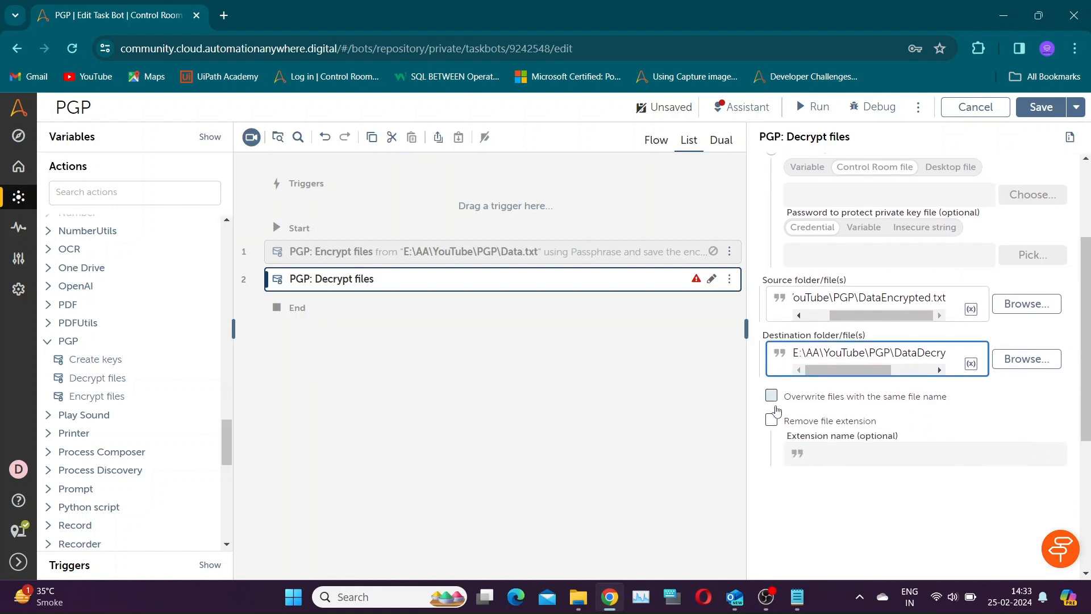
pyautogui.click(771, 396)
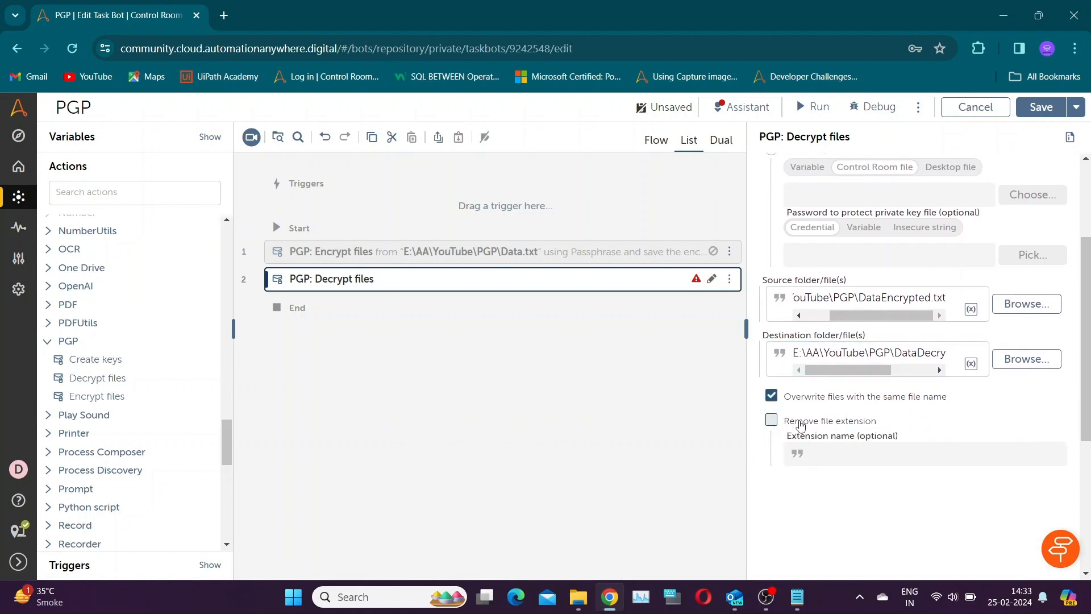
pyautogui.click(332, 251)
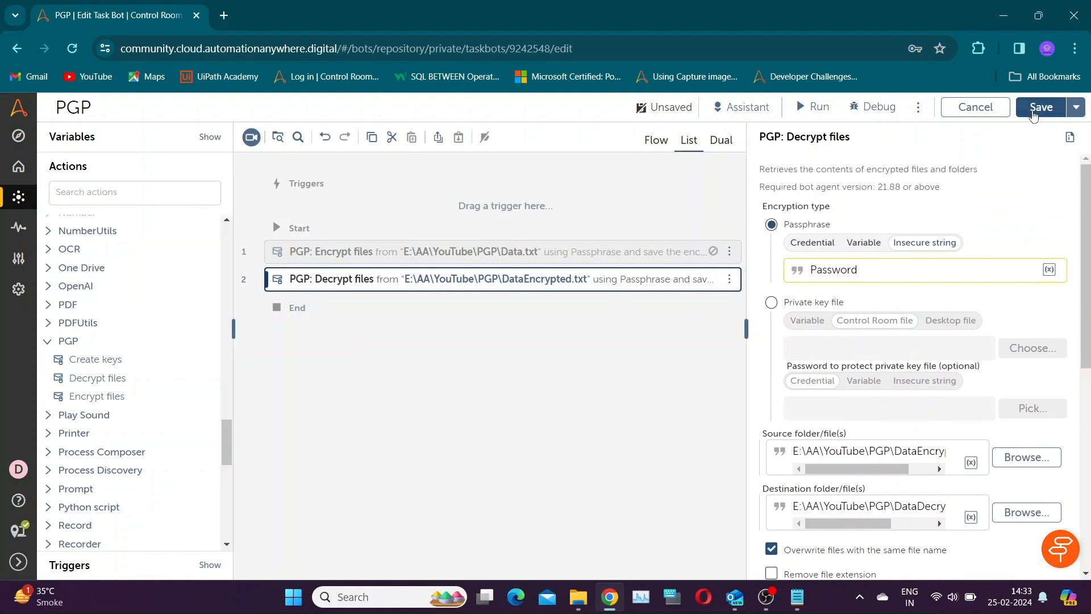
# Save the PGP bot and run it to a successful finish.
pyautogui.click(1040, 107)
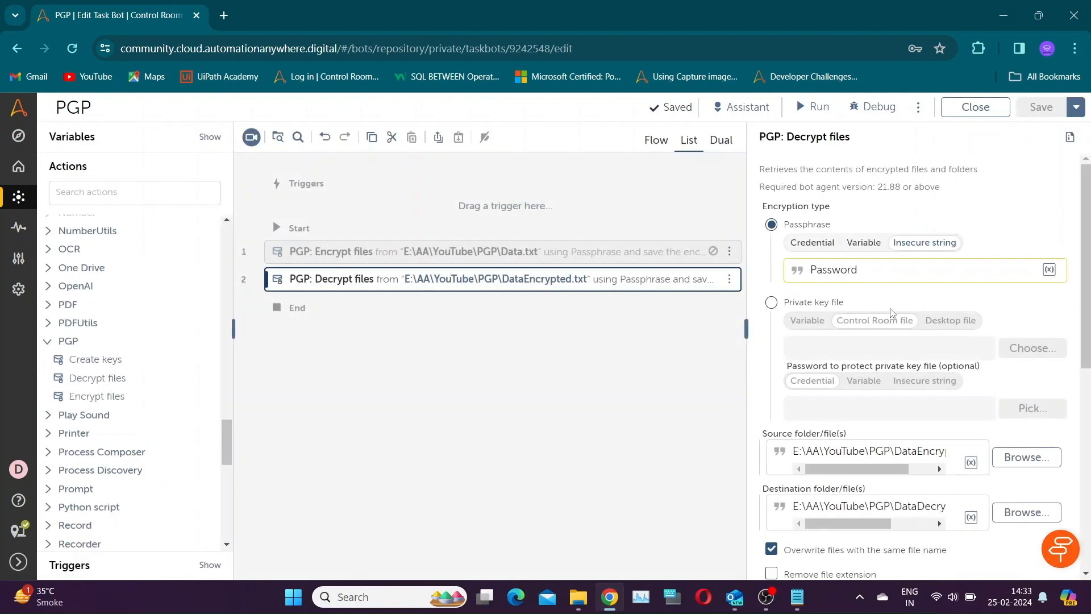
pyautogui.click(812, 107)
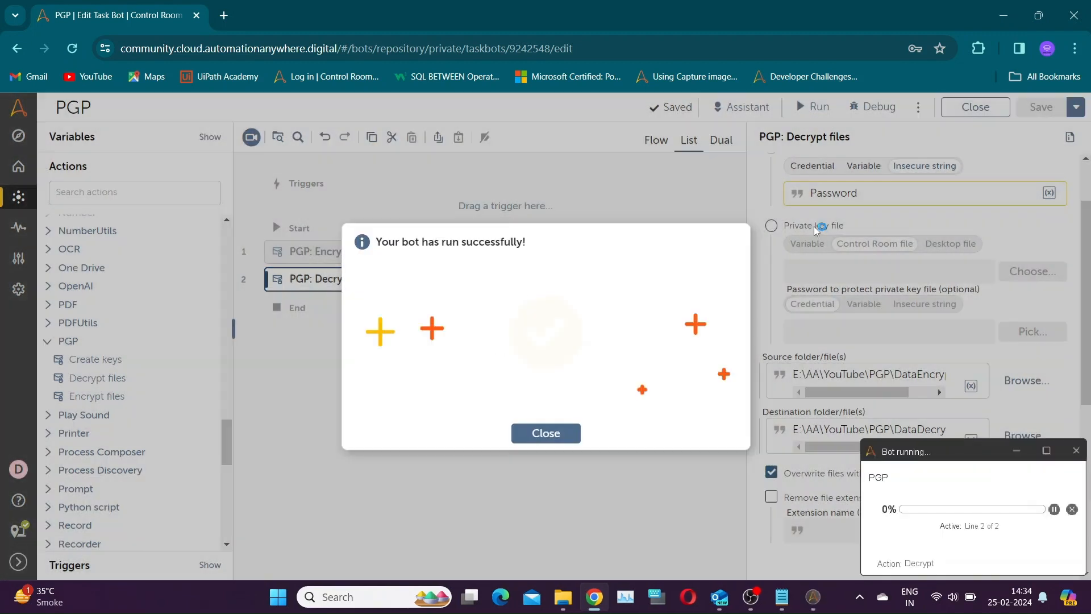
# Dismiss the success message and open DataDecrypted.txt from the PGP folder to inspect it.
pyautogui.click(545, 433)
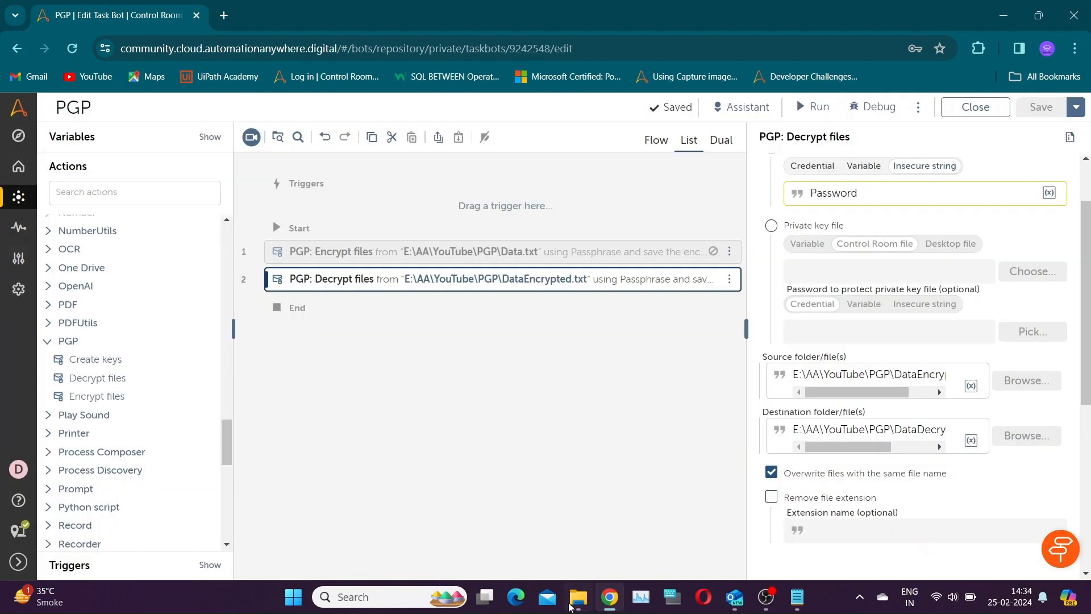
pyautogui.click(579, 597)
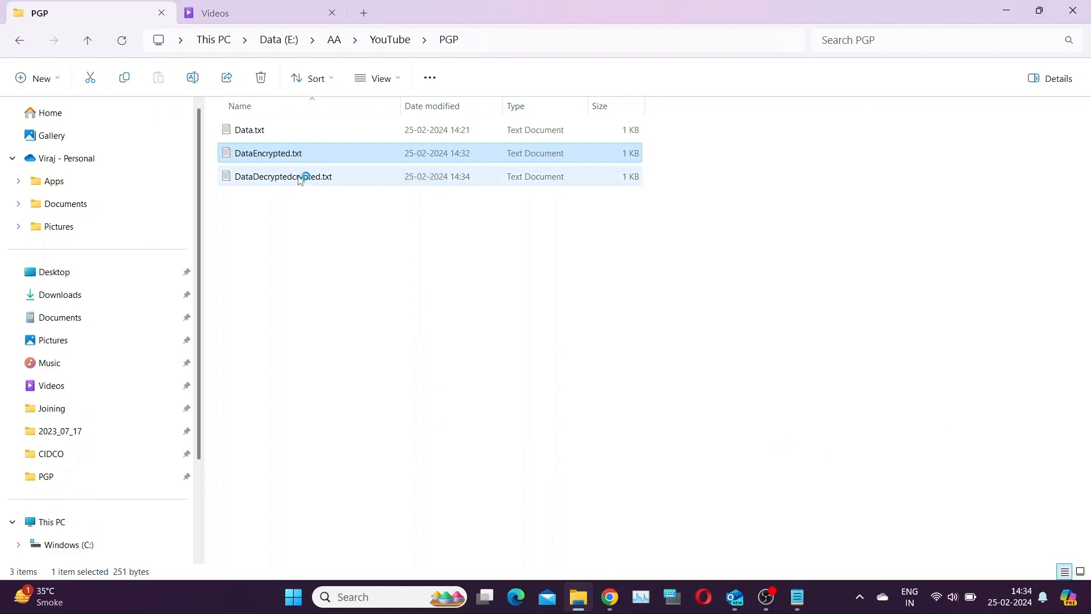
pyautogui.doubleClick(284, 176)
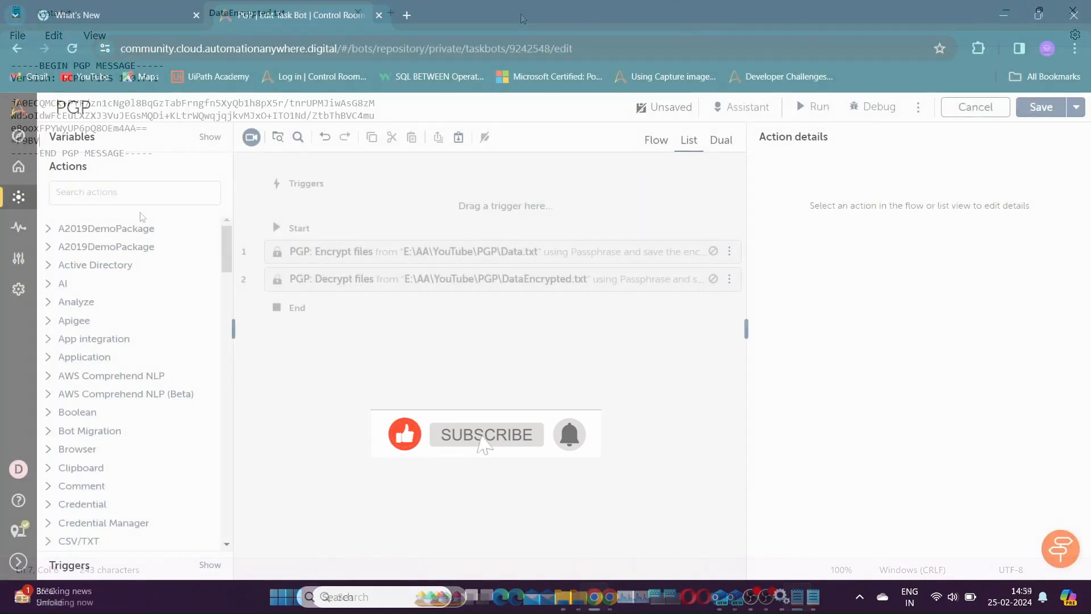
# Search the PGP actions and add a Create keys step with public key path Public.txt.
pyautogui.write('P')
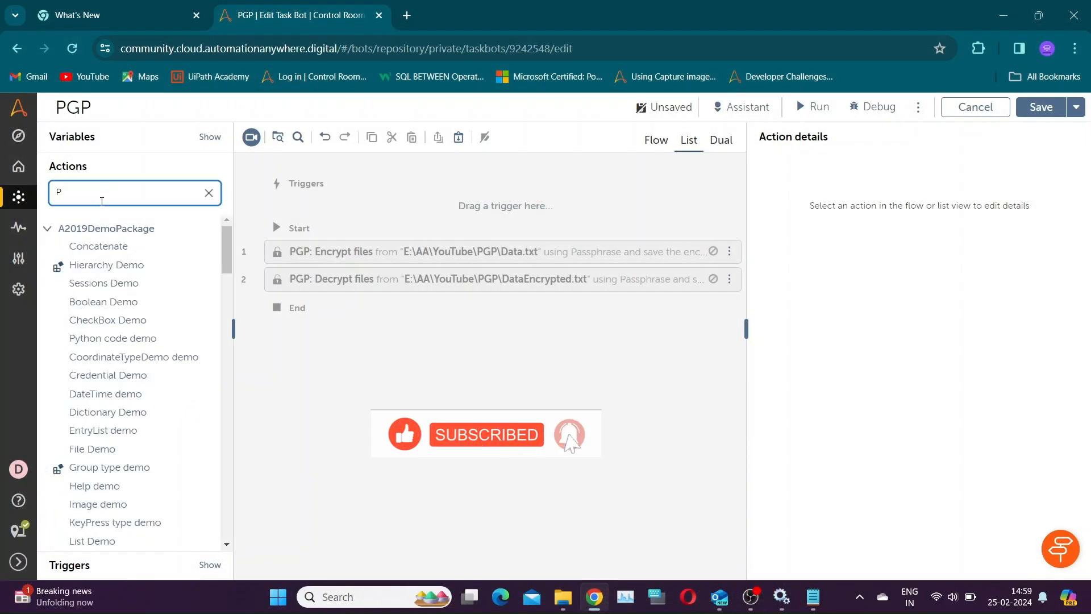
pyautogui.write('GP')
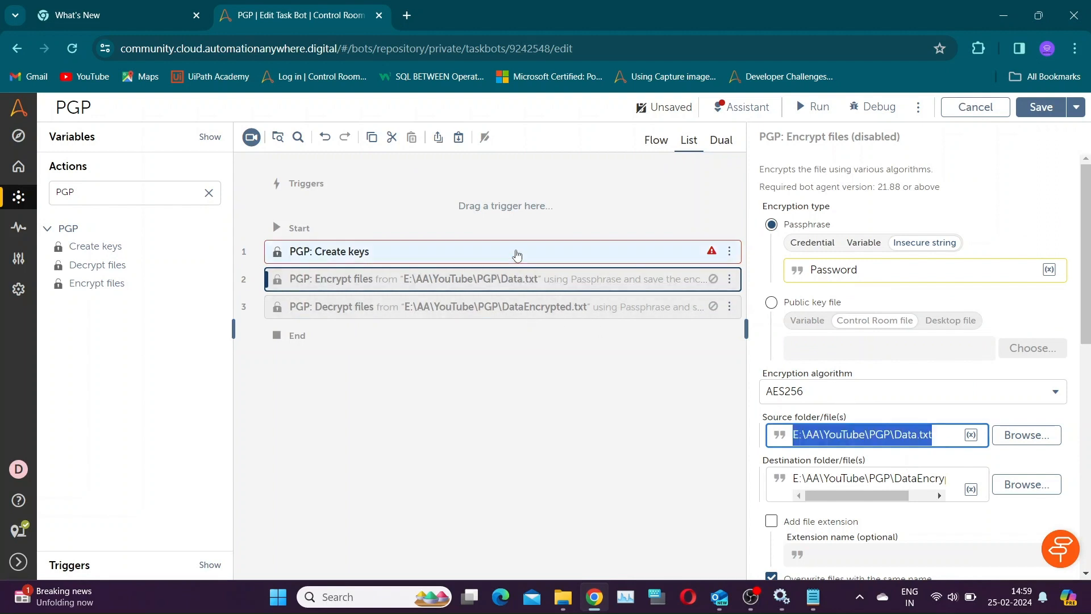
pyautogui.click(329, 251)
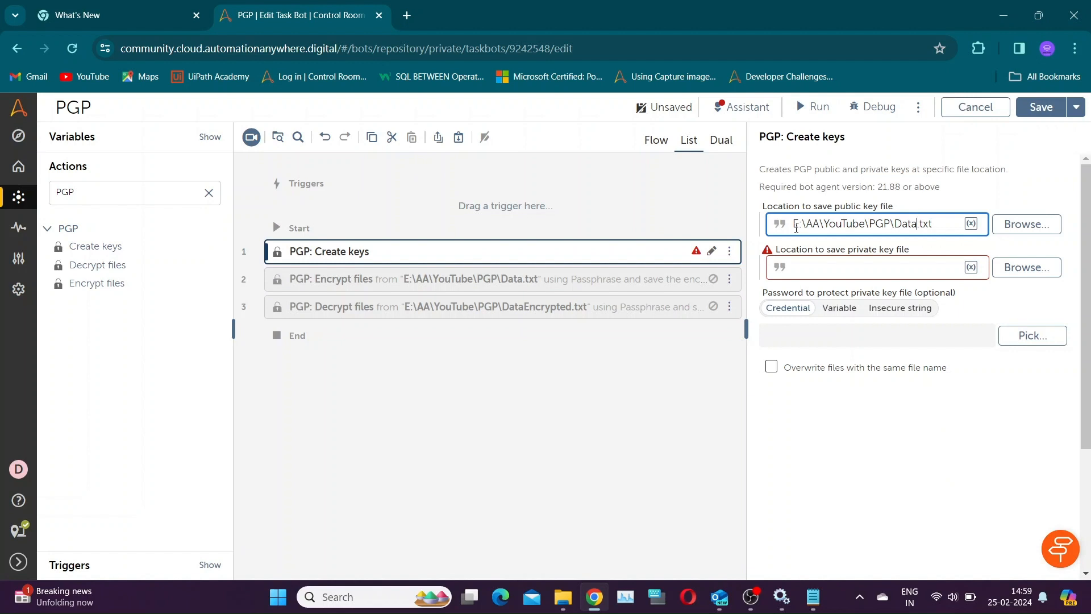
pyautogui.write('Public')
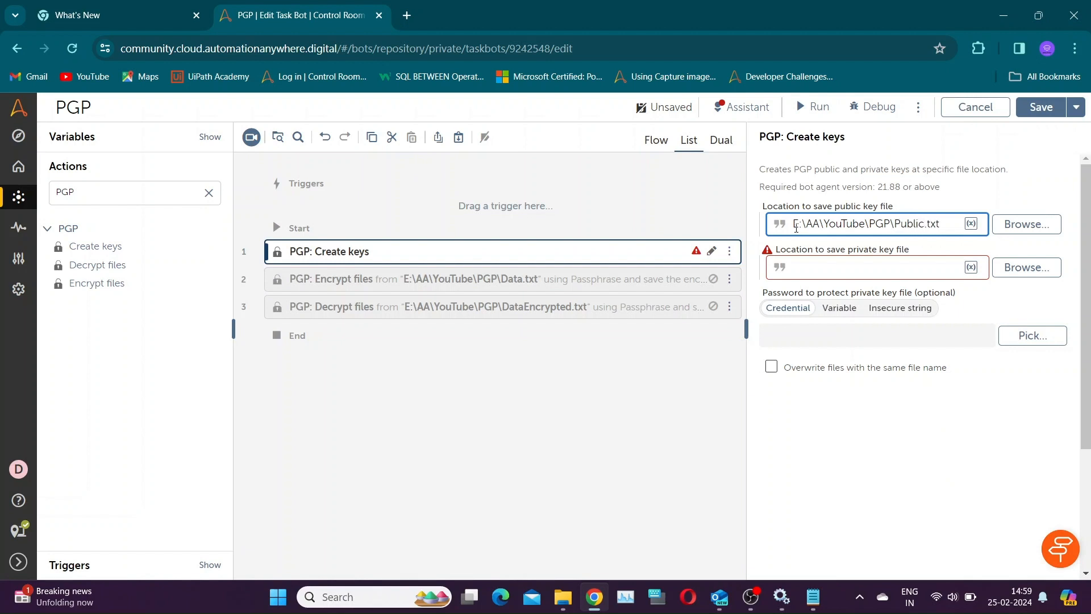
pyautogui.write('E:\\AA\\YouTube\\PGP\\Data.txt')
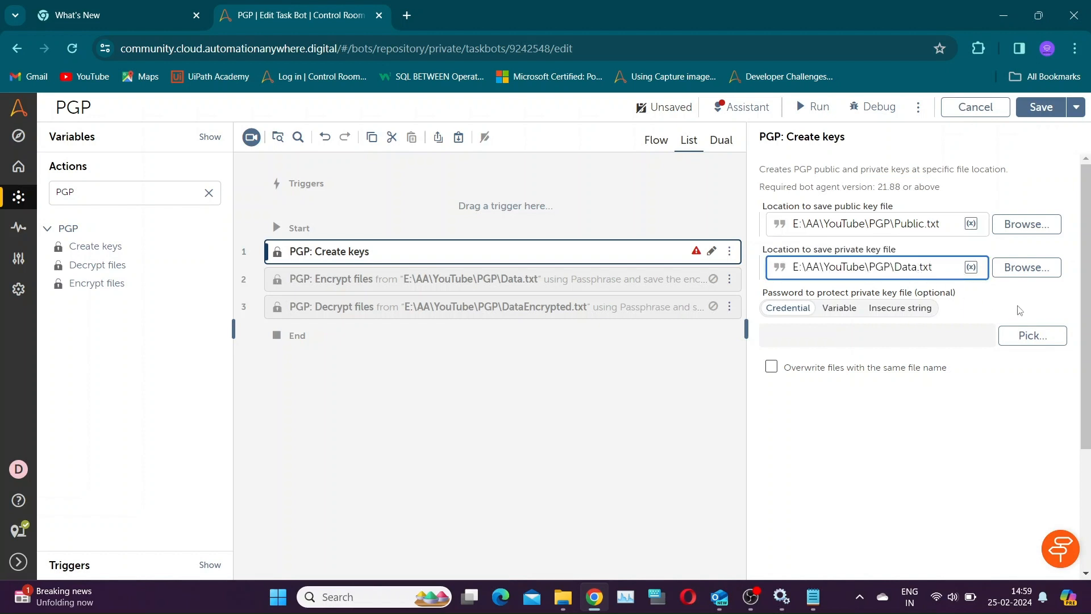
pyautogui.press('Backspace')
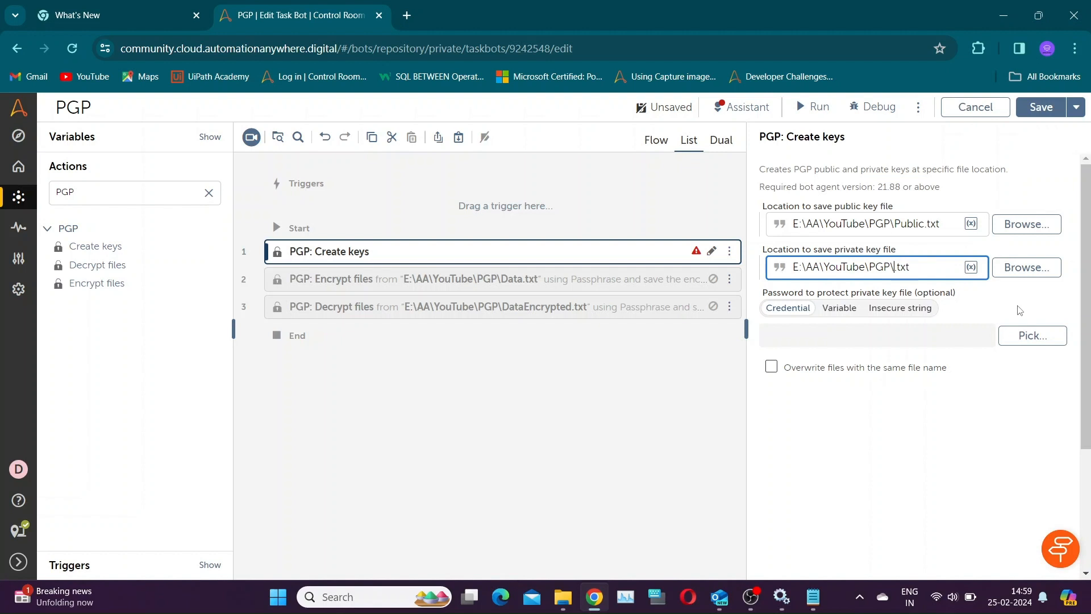
pyautogui.write('Private')
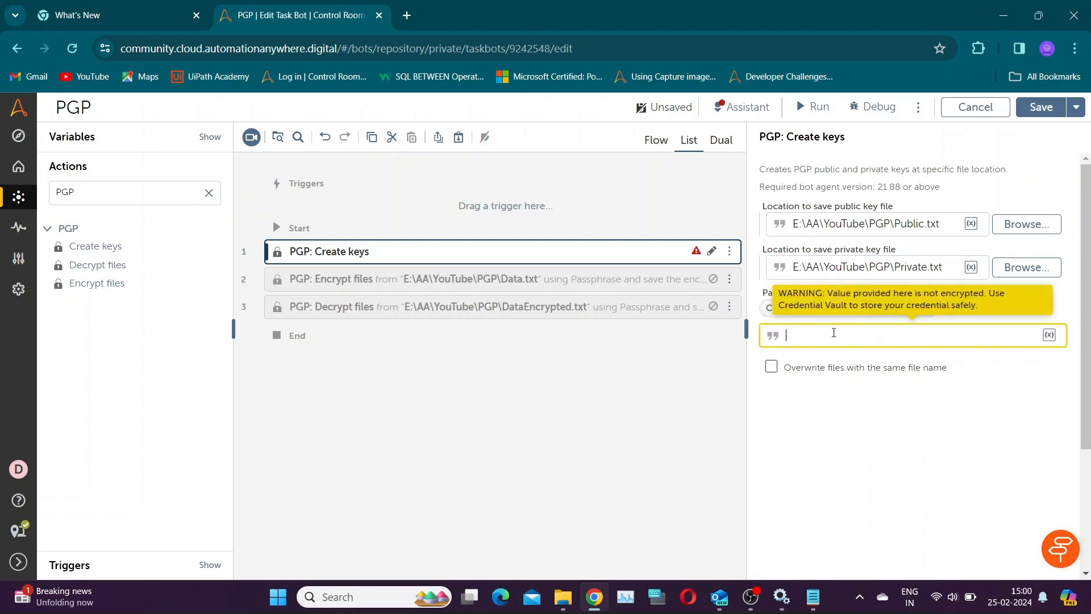
pyautogui.write('Password')
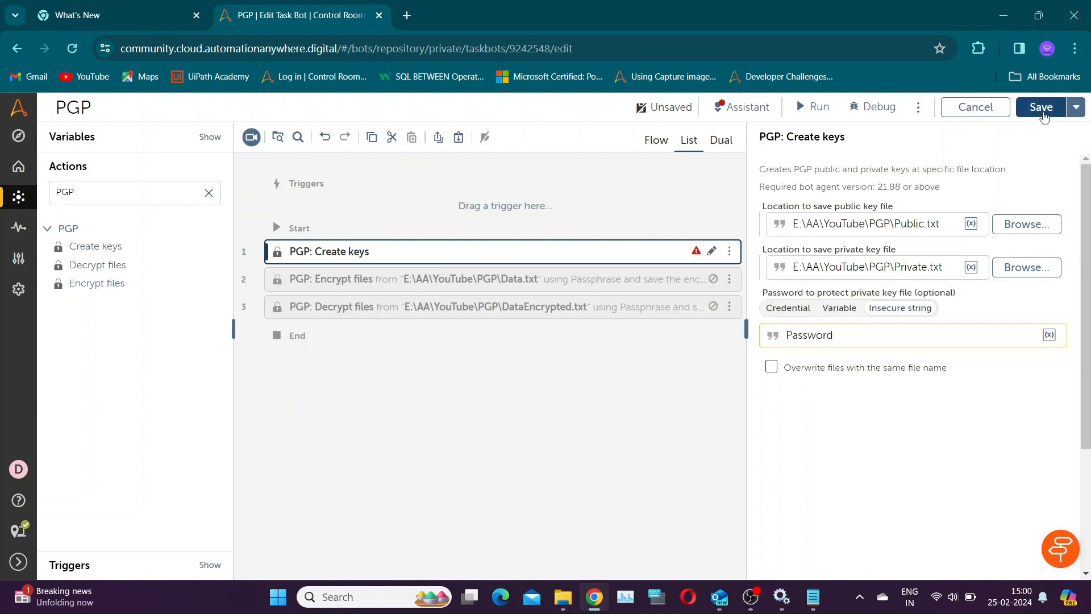
pyautogui.click(1041, 107)
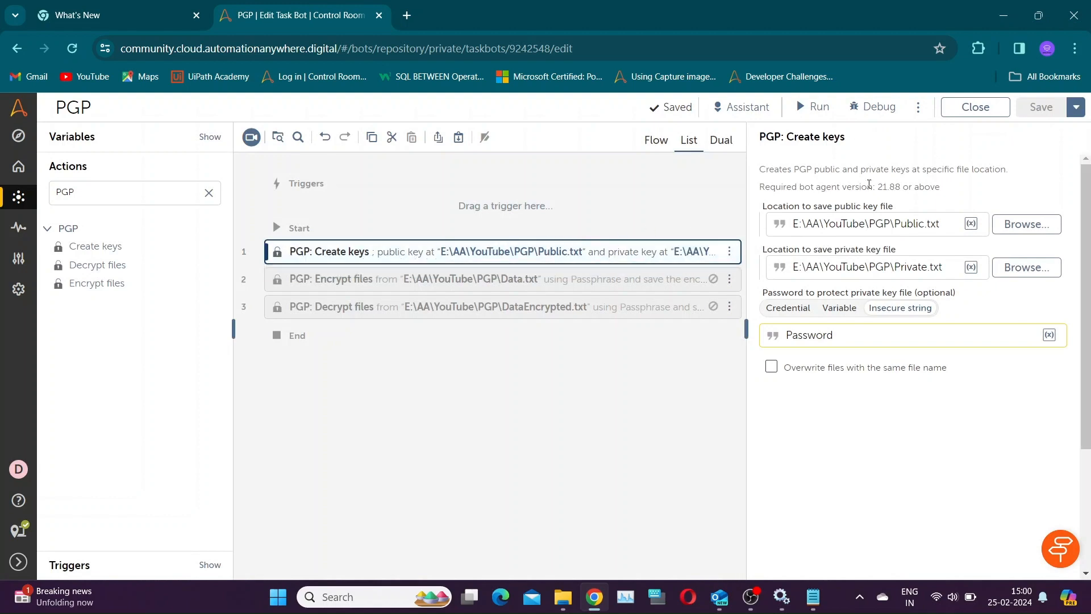
# Run the bot to create Public.txt and Private.txt, close the success dialog and view the PGP folder.
pyautogui.click(813, 107)
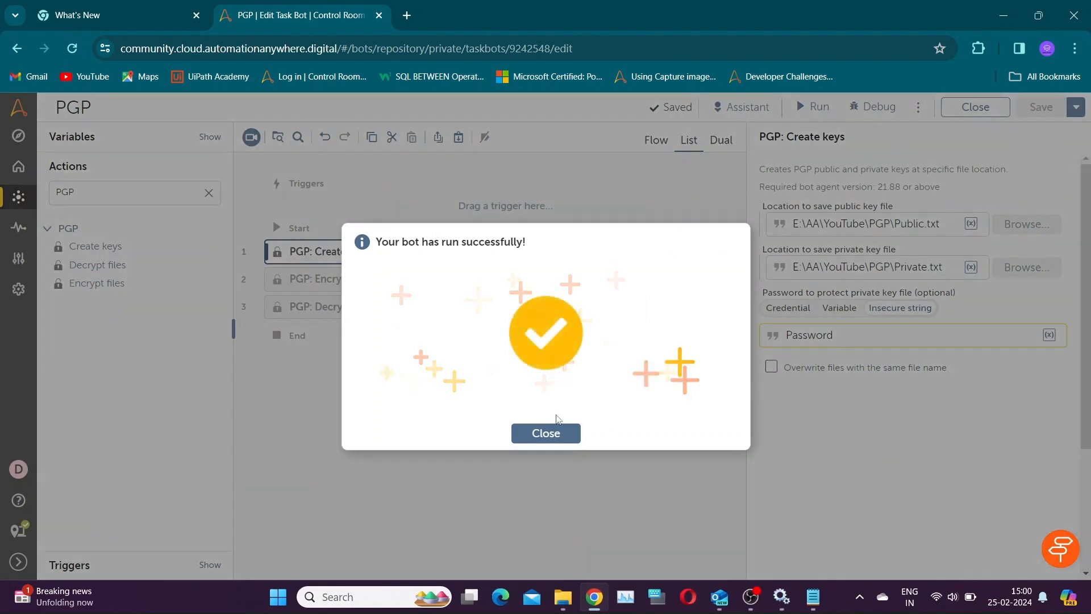
pyautogui.click(545, 433)
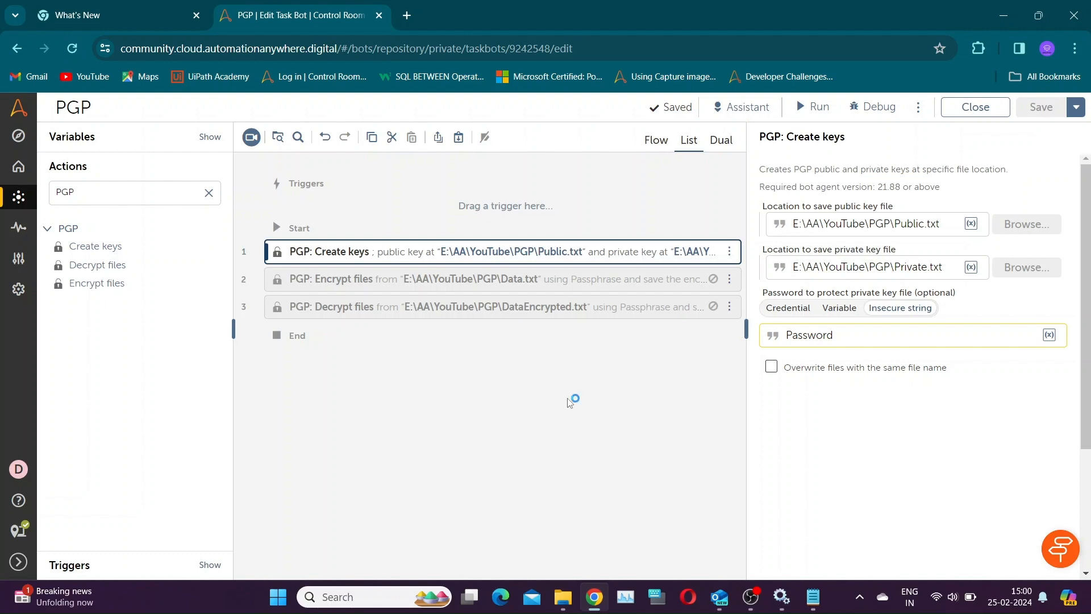
pyautogui.click(277, 597)
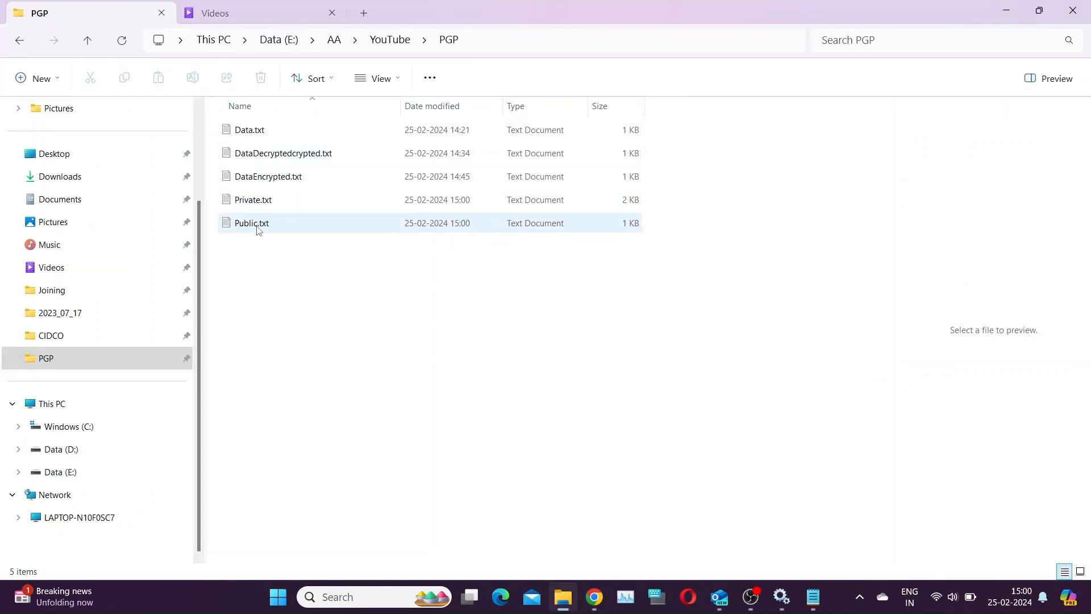
# View Public.txt in Notepad showing the PGP public key block, then preview Private.txt's private key block.
pyautogui.click(251, 222)
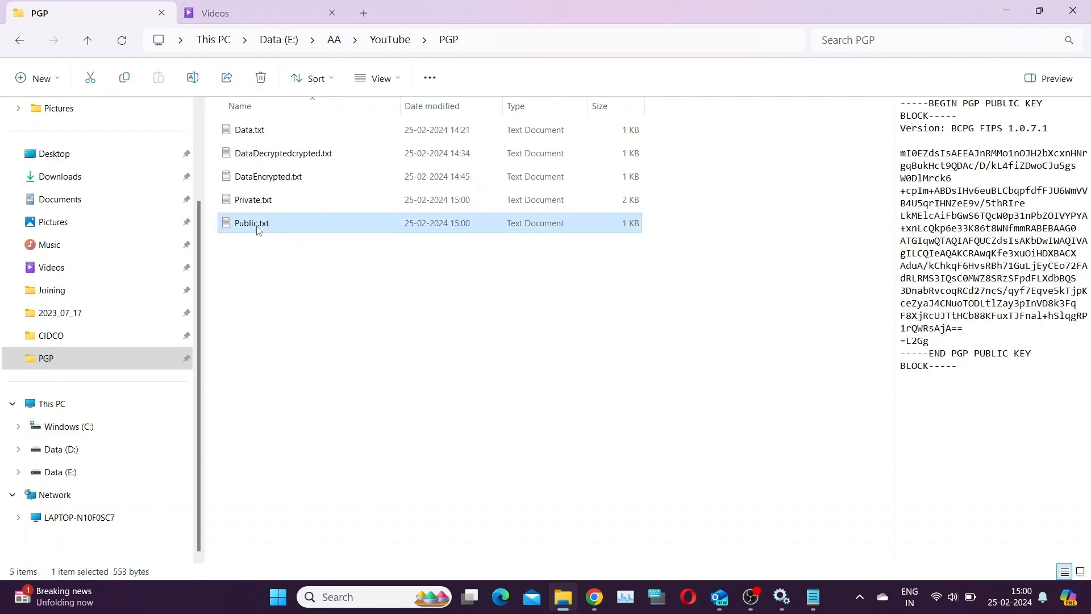
pyautogui.doubleClick(251, 223)
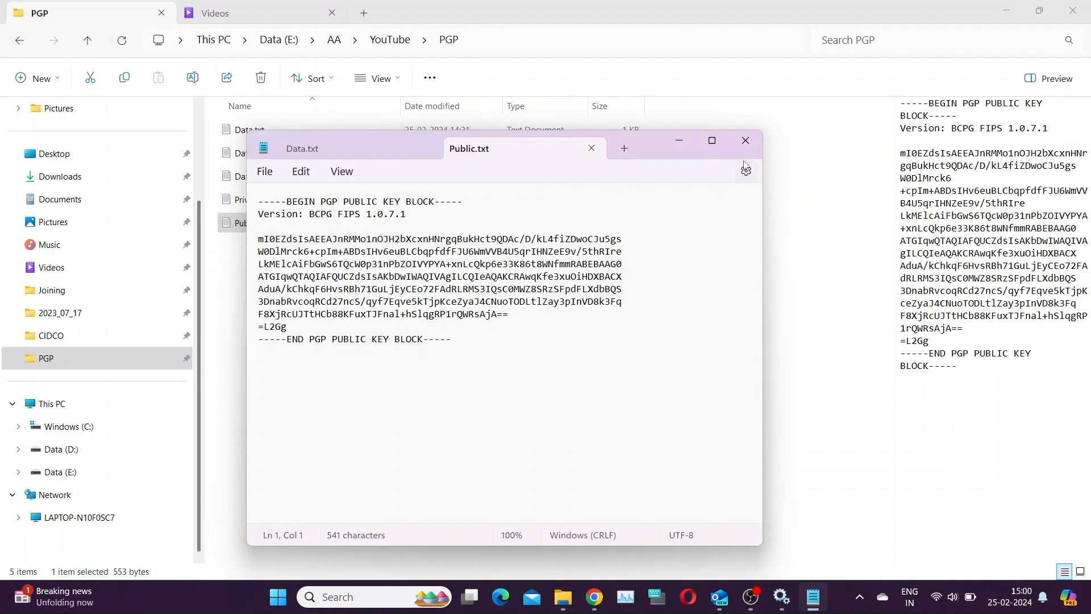
pyautogui.click(744, 141)
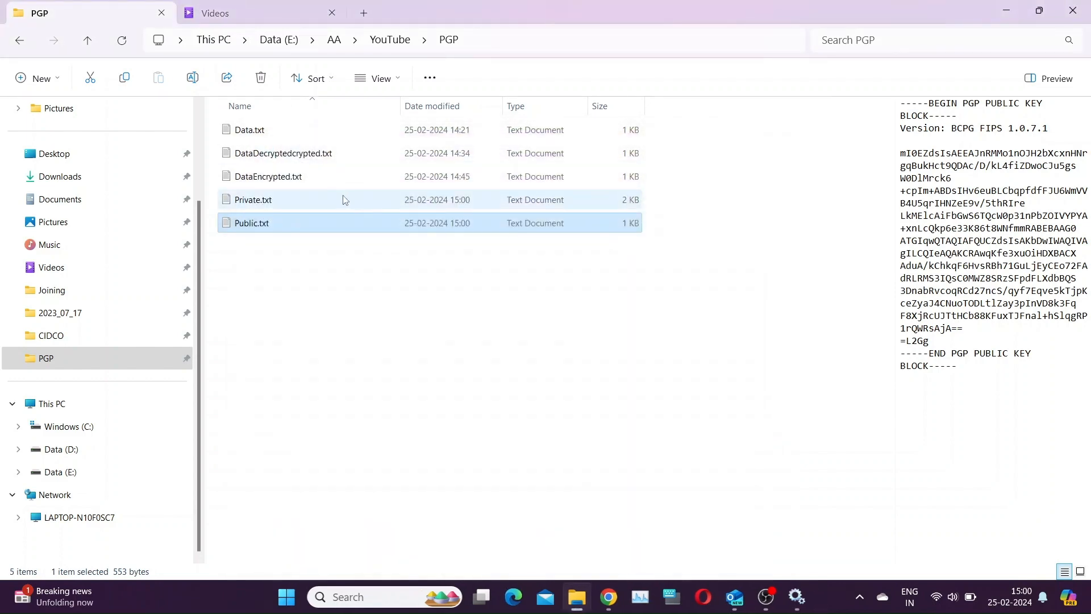
pyautogui.click(252, 200)
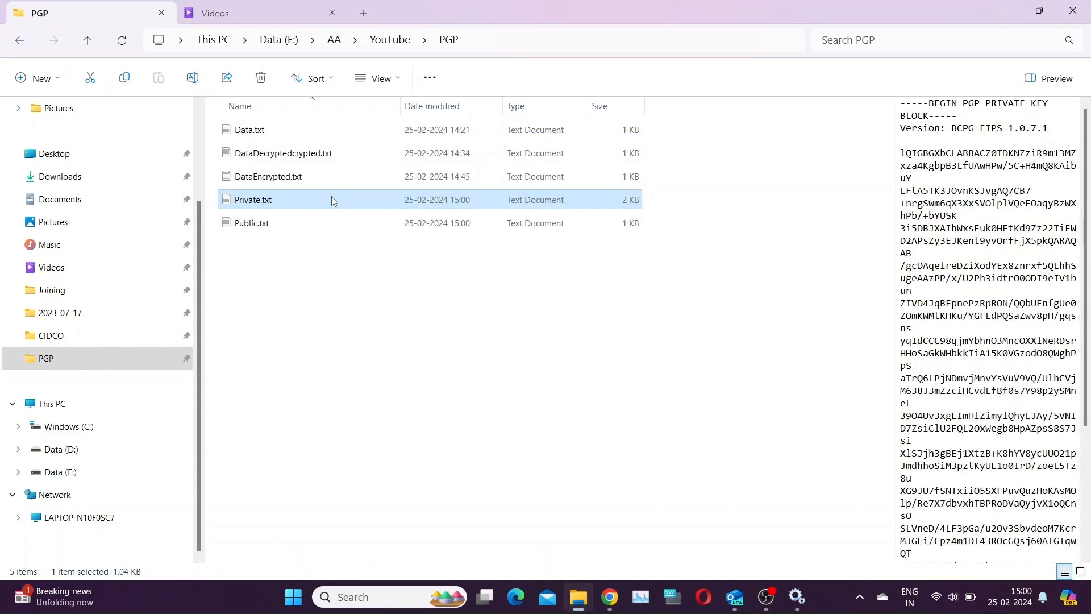
pyautogui.moveTo(1003, 20)
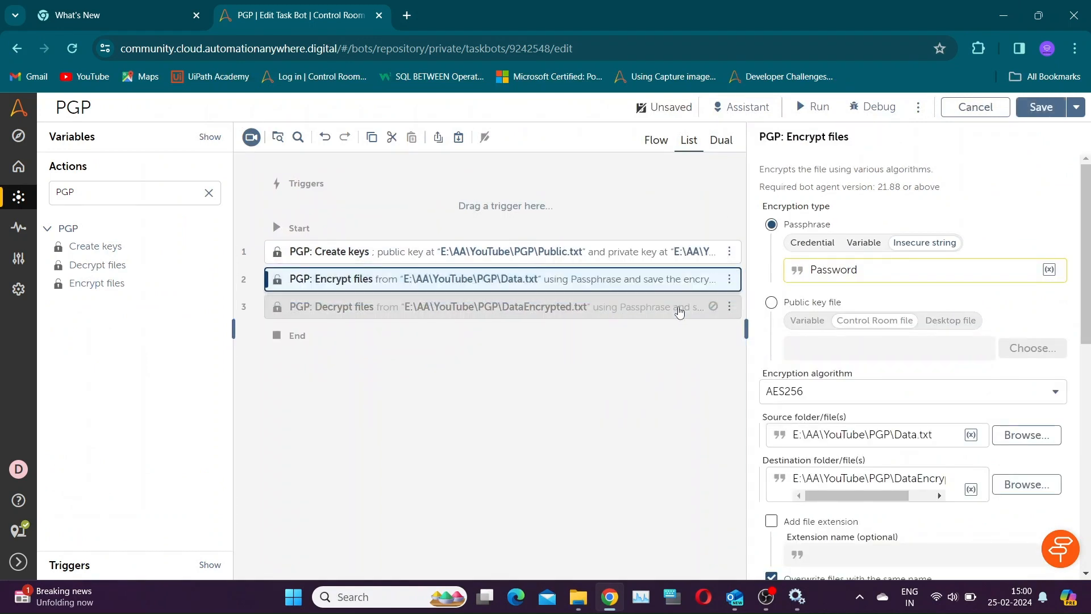
# Switch Encrypt files to Public key file > Desktop file E:\AA\YouTube\PGP\Public.txt and save the bot.
pyautogui.click(919, 269)
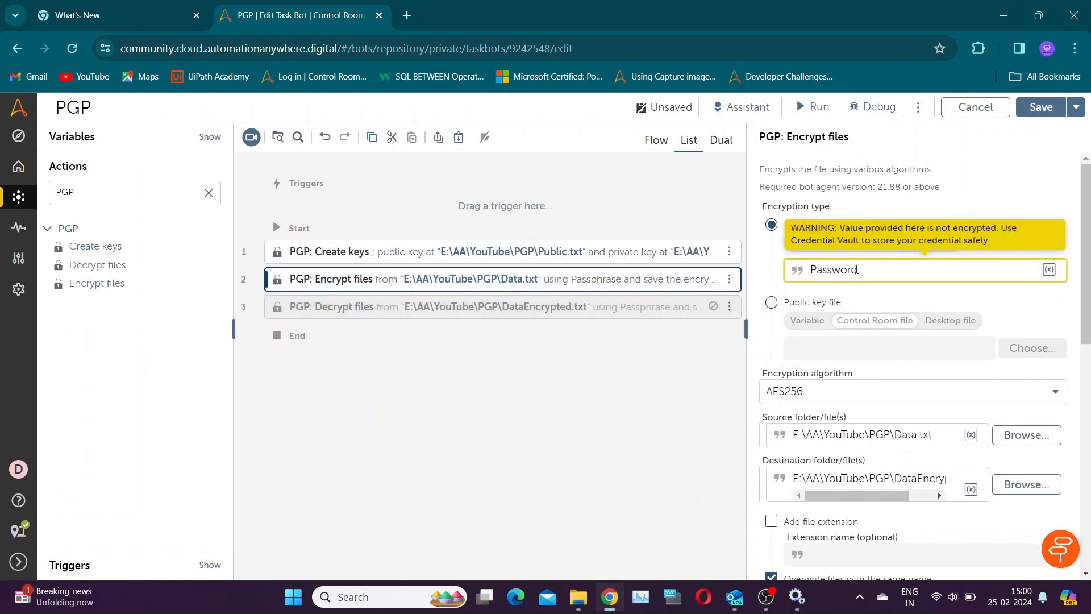
pyautogui.click(771, 301)
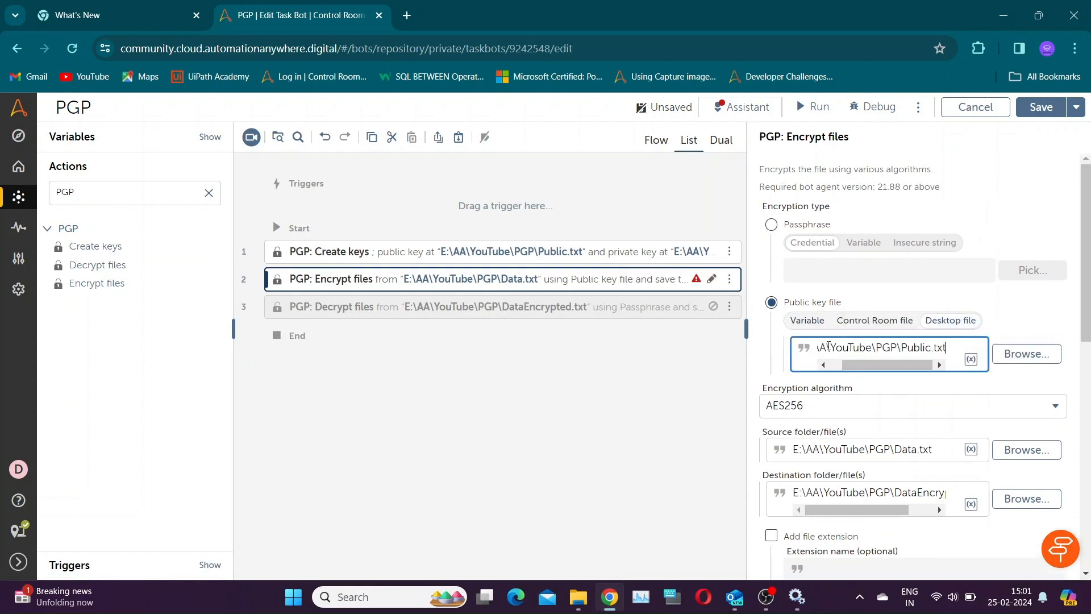
pyautogui.scroll(-3)
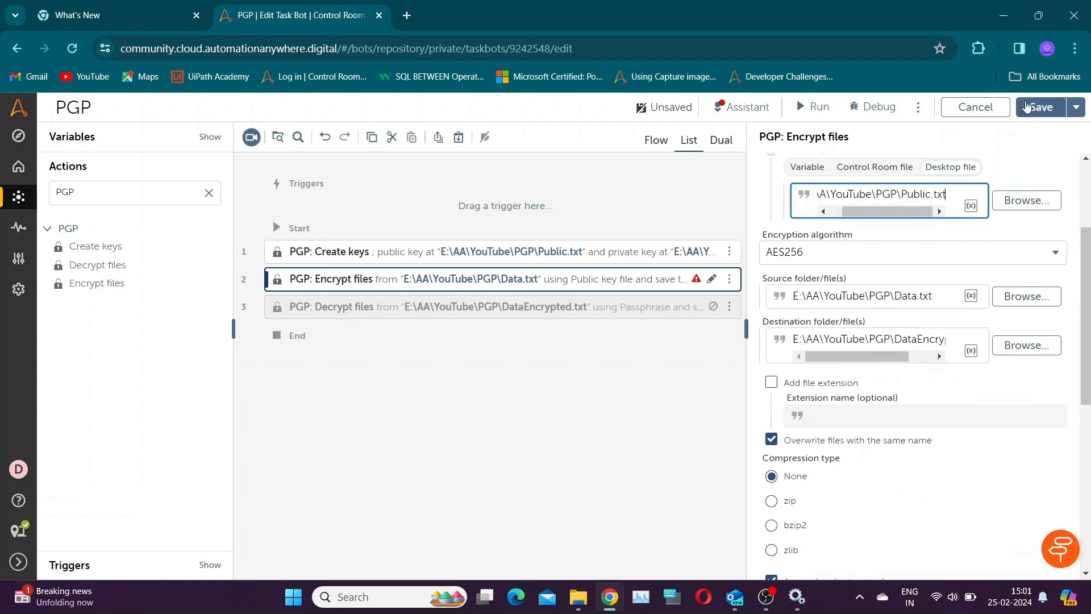
pyautogui.click(1040, 106)
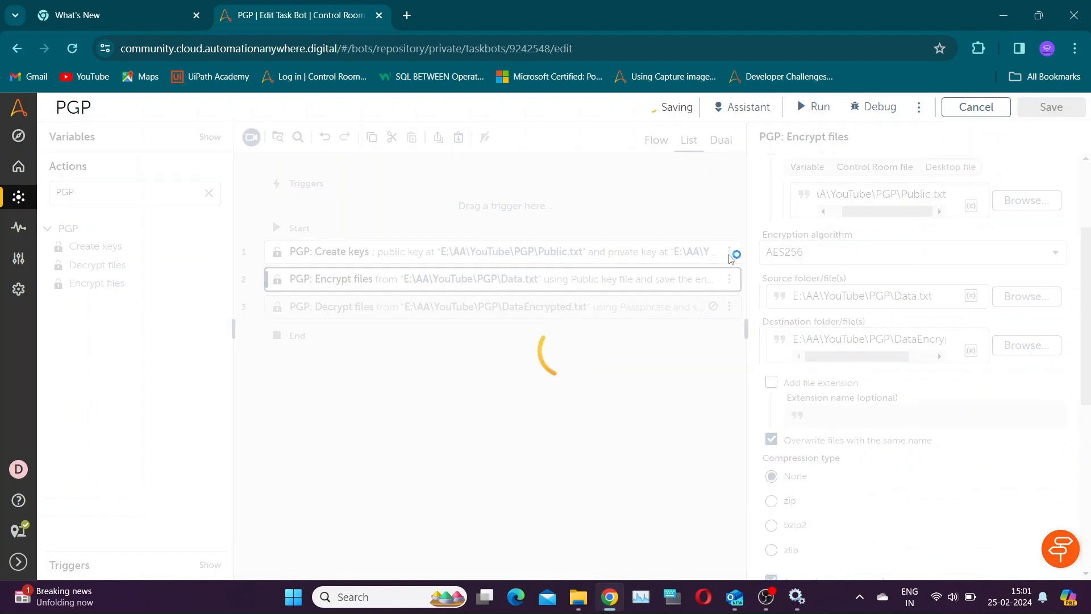
pyautogui.click(727, 251)
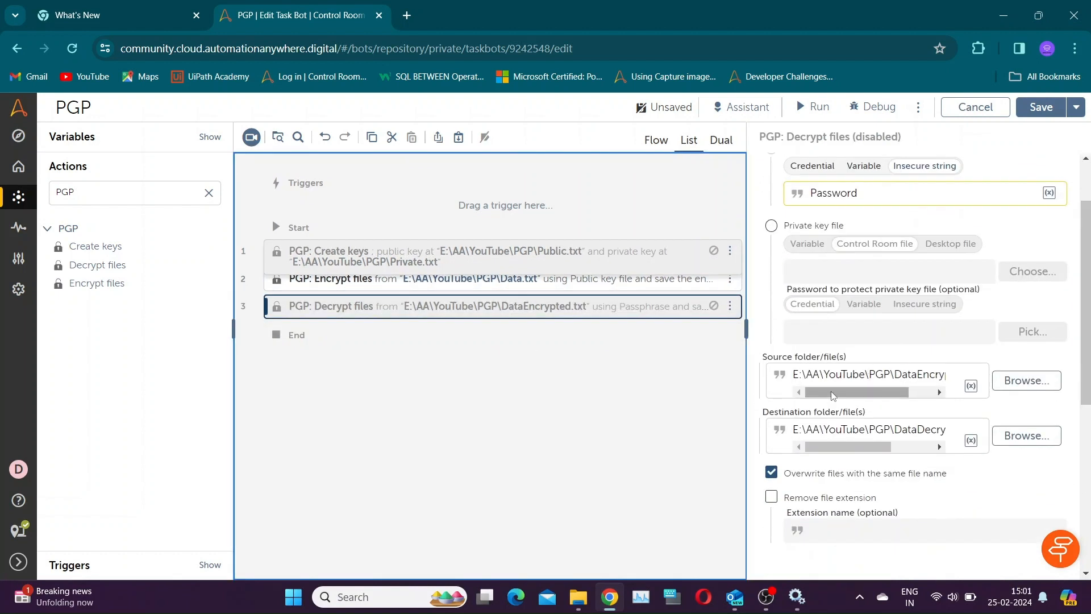
# Switch Decrypt files to Private key file E:\AA\YouTube\PGP\Private.txt and save.
pyautogui.scroll(-3)
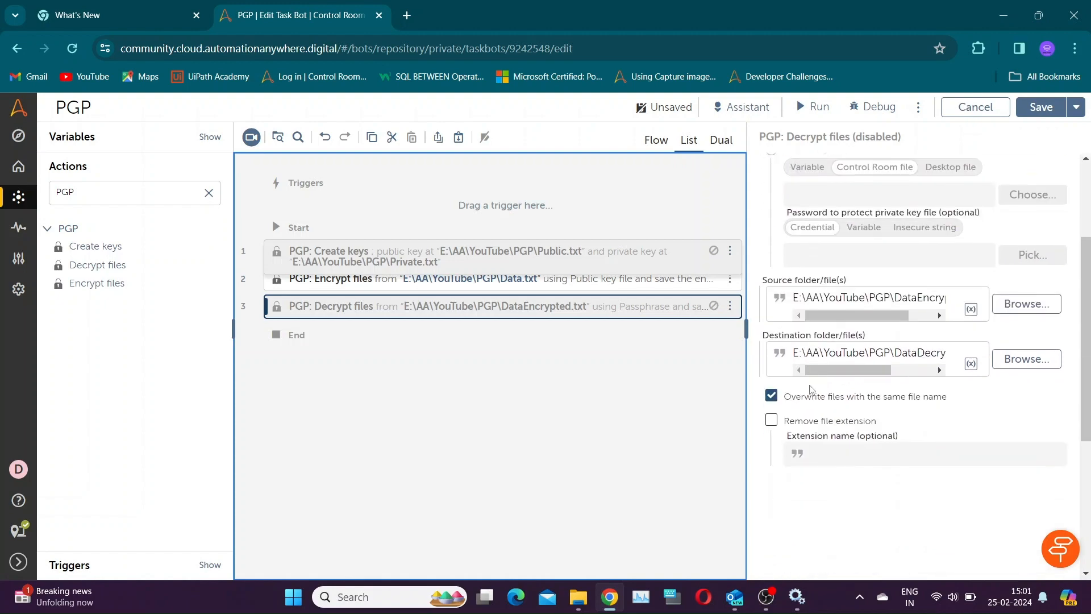
pyautogui.click(772, 306)
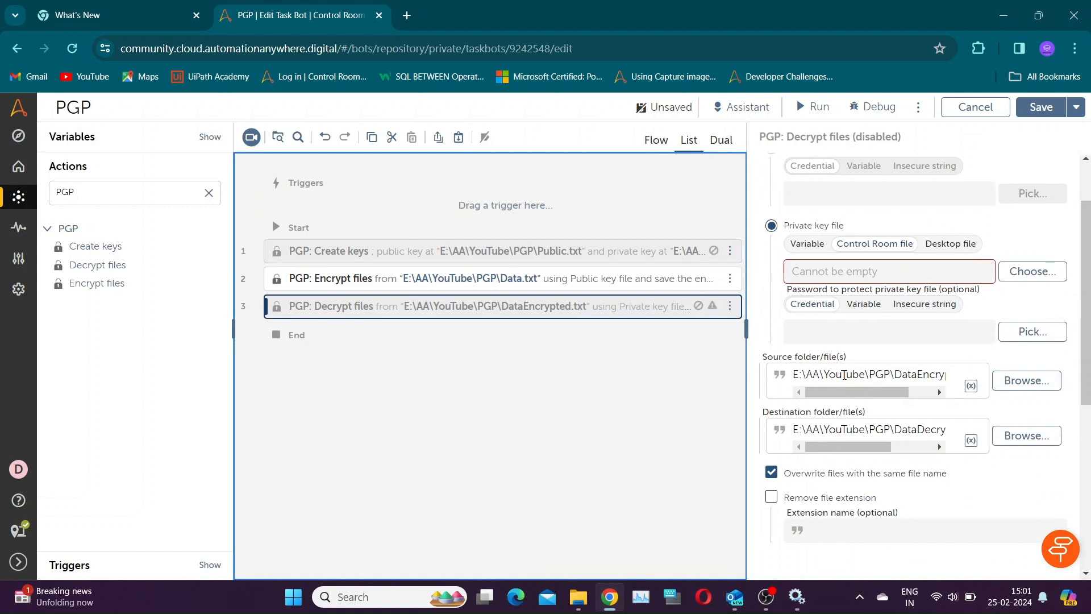
pyautogui.click(884, 270)
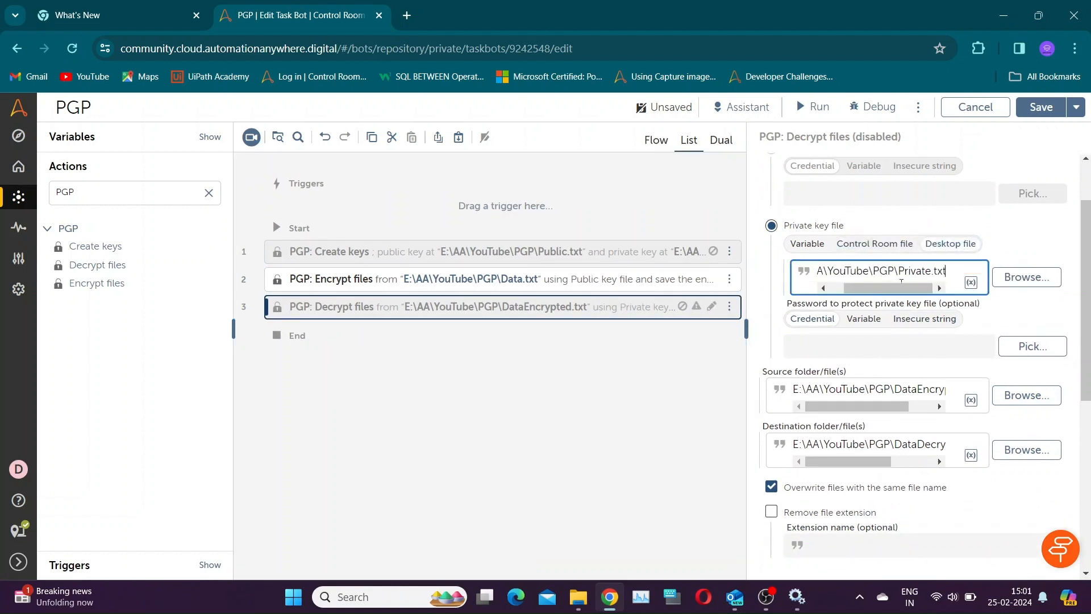
pyautogui.click(1042, 107)
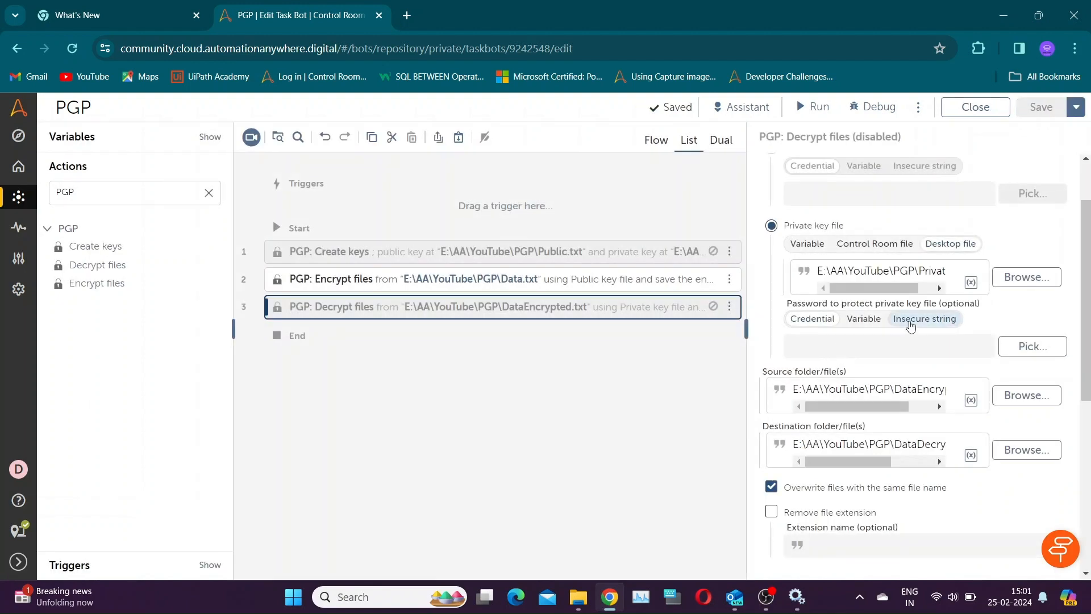
pyautogui.write('P')
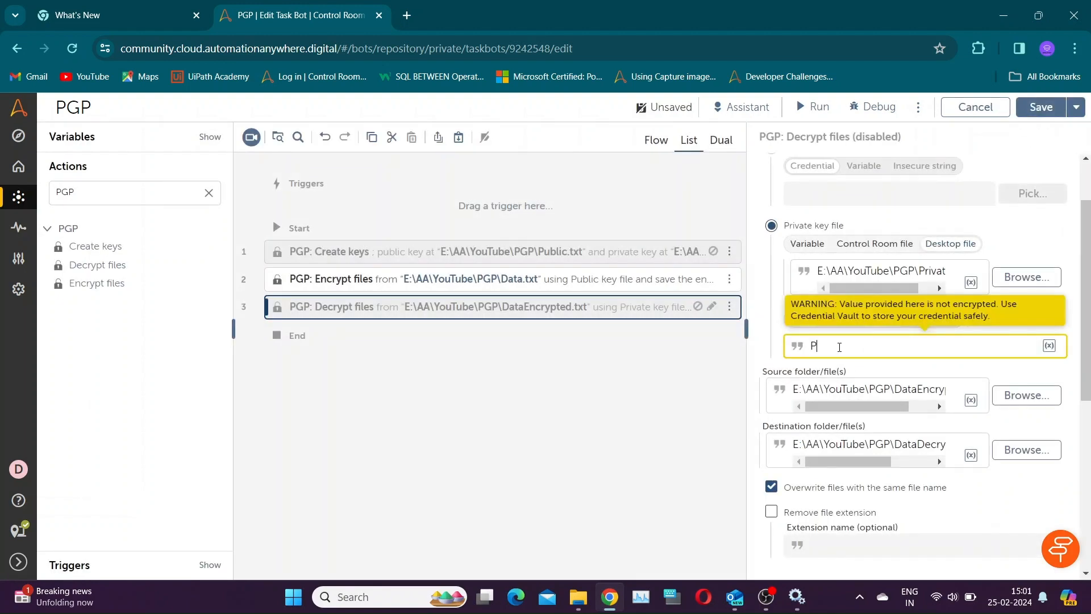
pyautogui.write('assword')
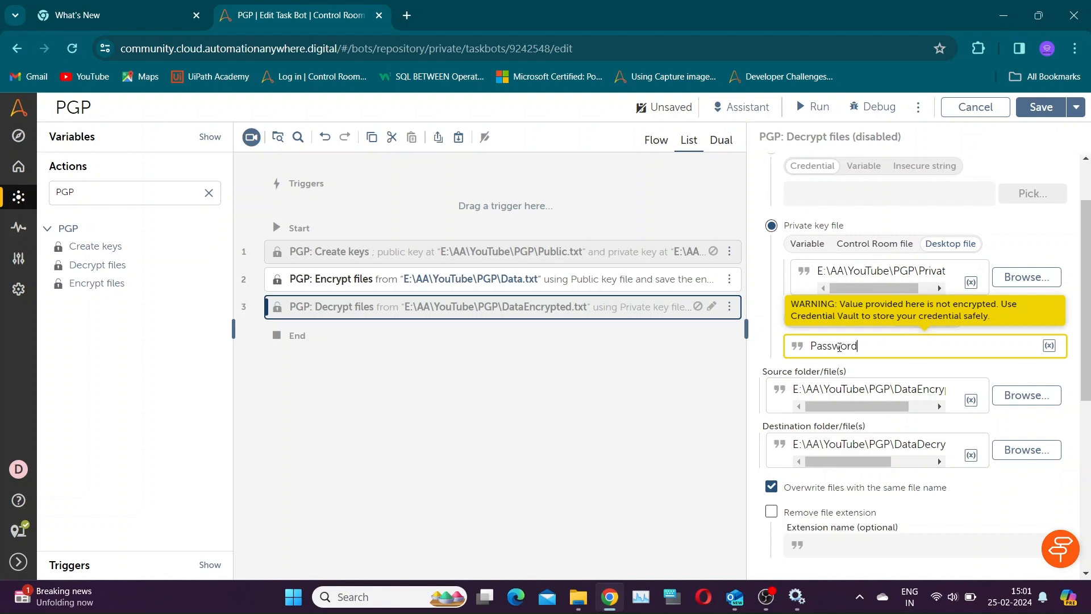
pyautogui.click(1043, 107)
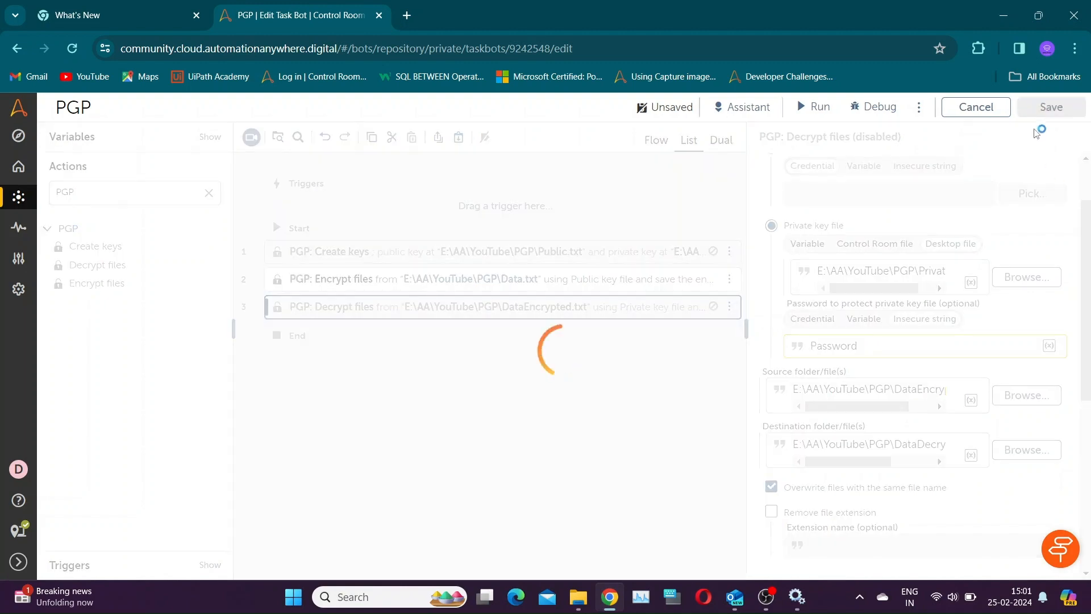
pyautogui.click(728, 306)
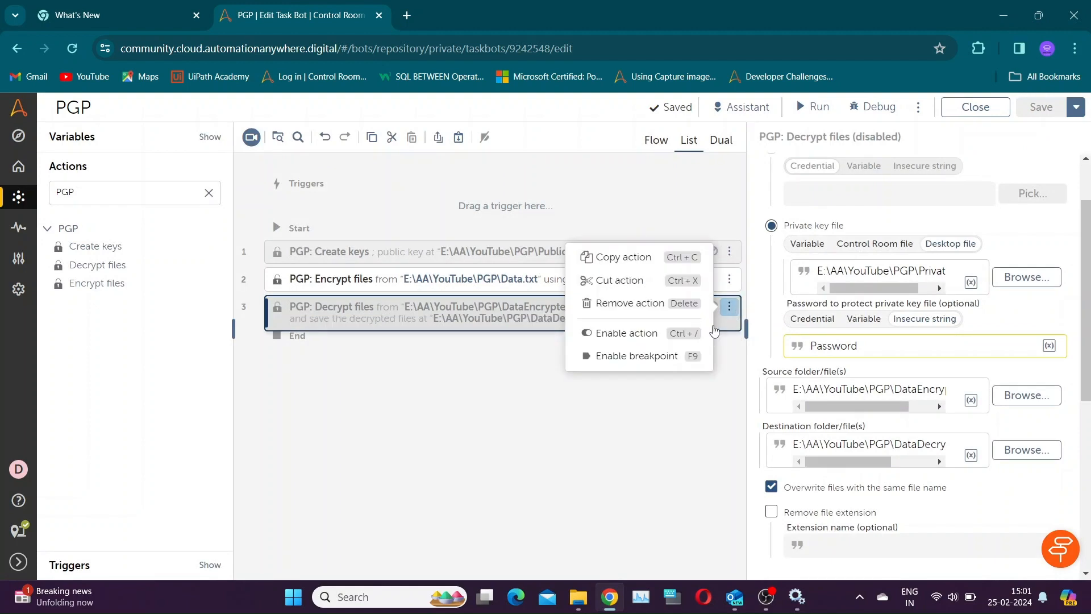
# Enable the Decrypt files step, check the PGP folder's data files, and run the bot.
pyautogui.click(578, 597)
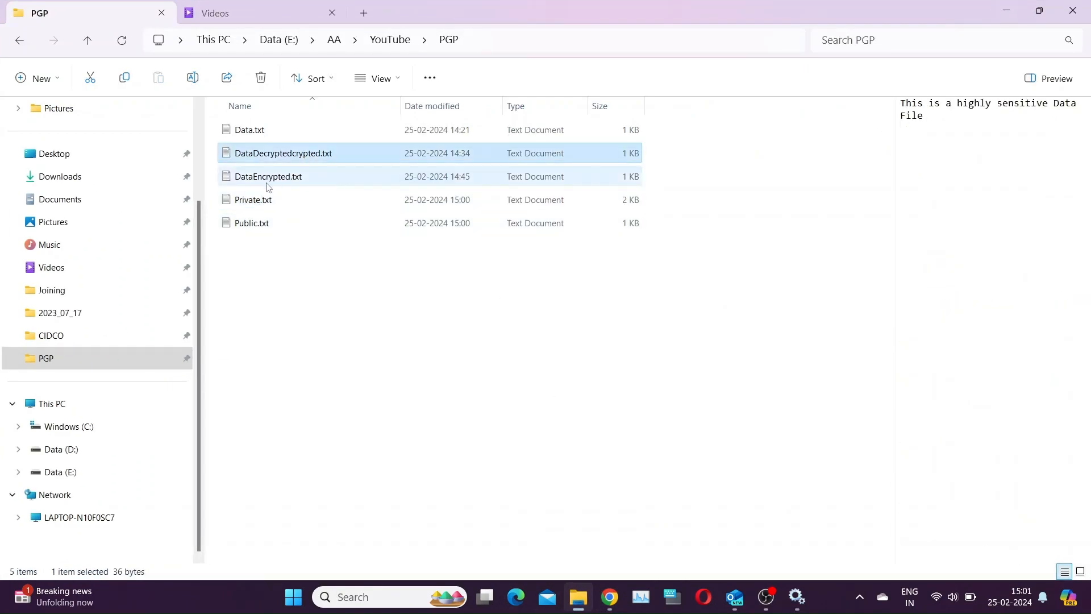
pyautogui.rightClick(267, 176)
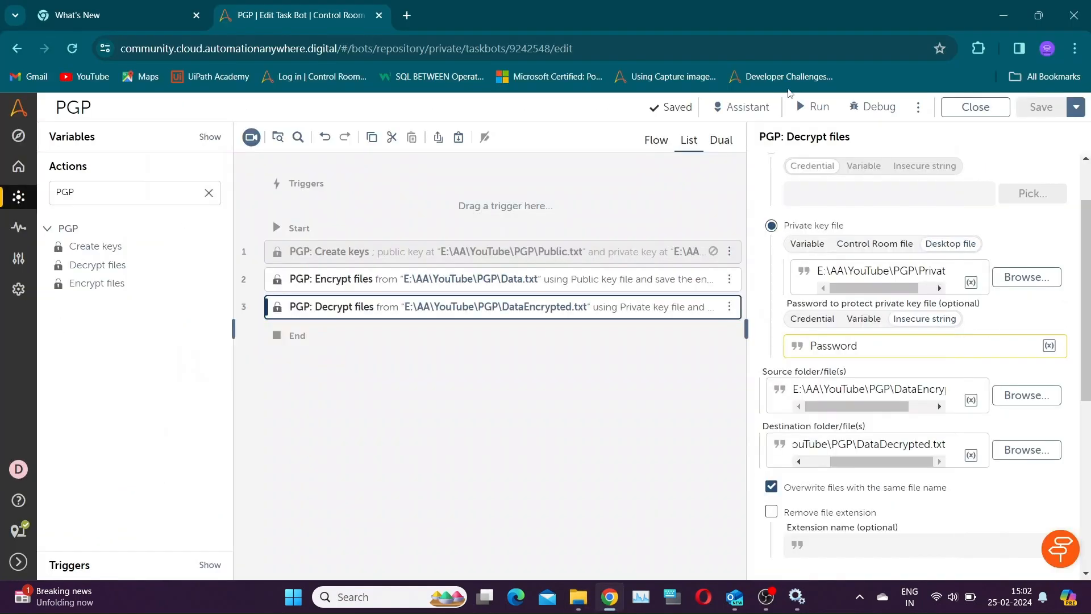
pyautogui.click(818, 107)
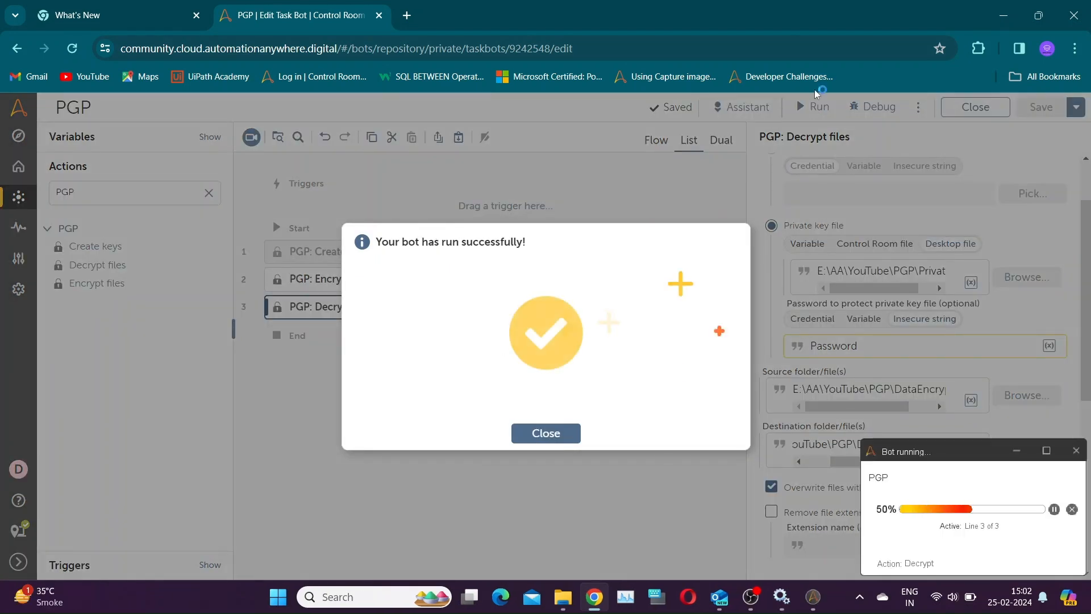